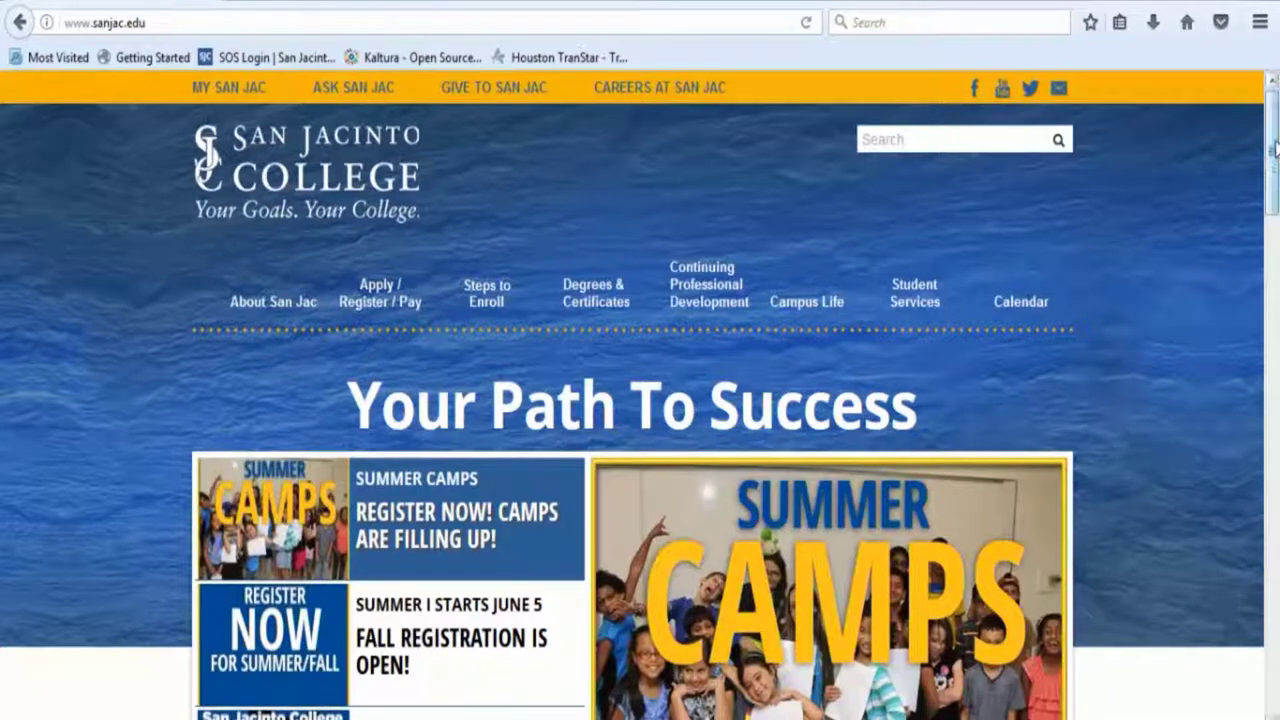
From the San Jacinto College homepage footer, go to Library, then Article Databases
scroll(down, 3)
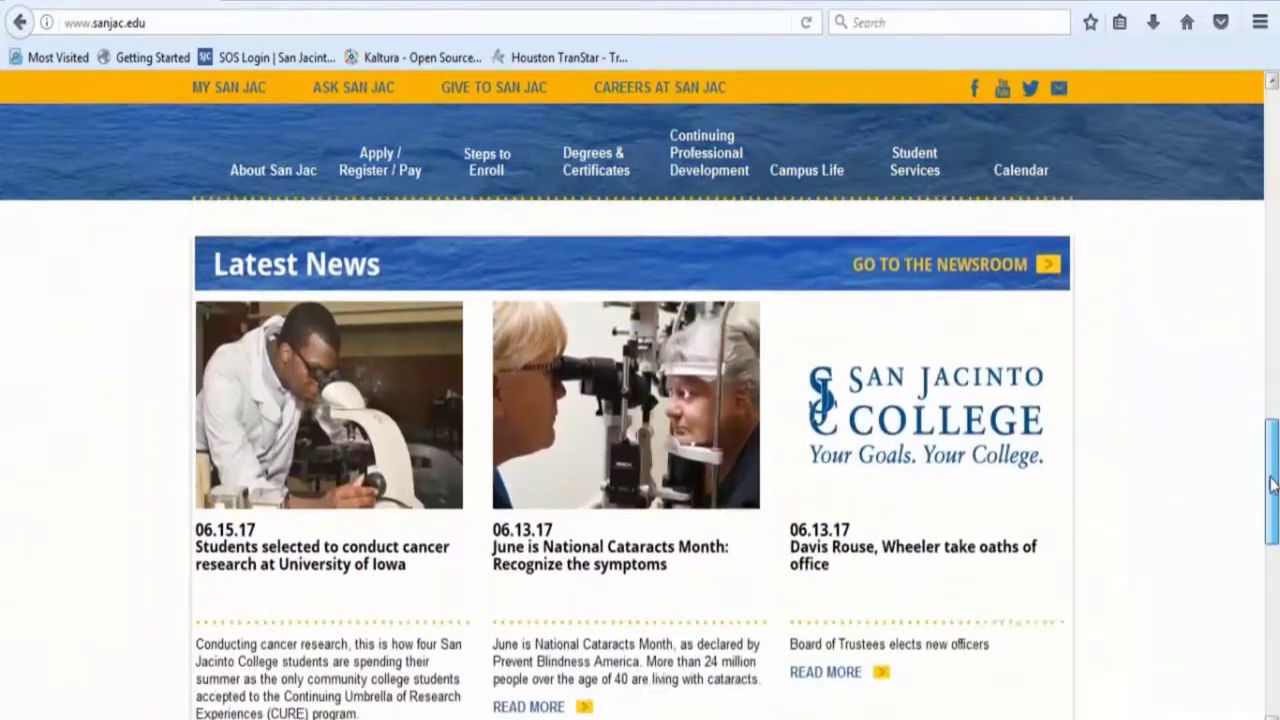
scroll(down, 3)
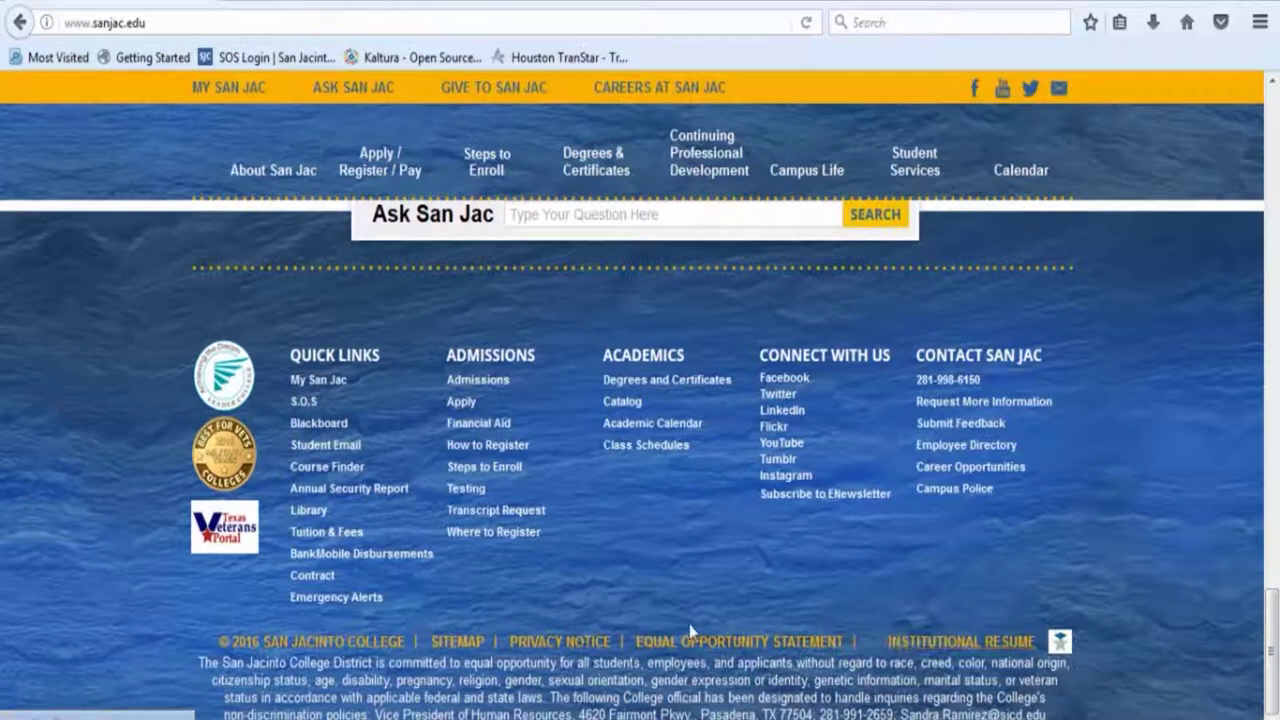
mouse_move(308, 510)
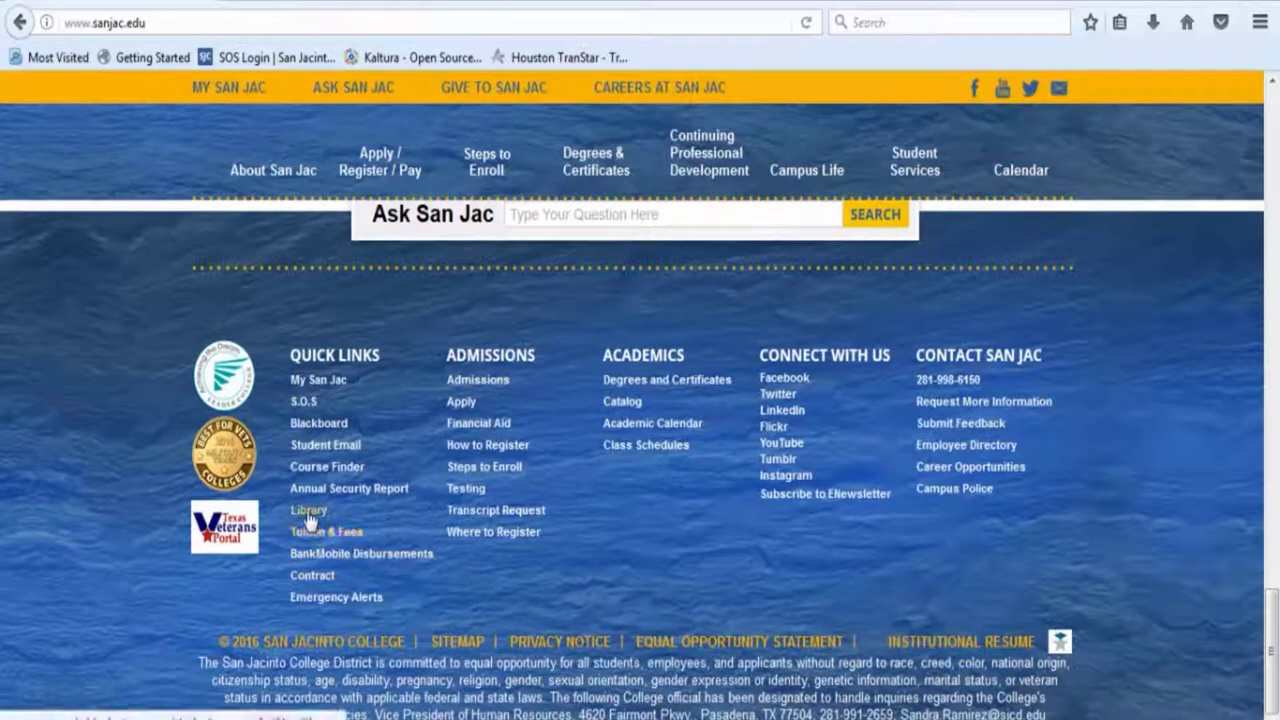
click(308, 510)
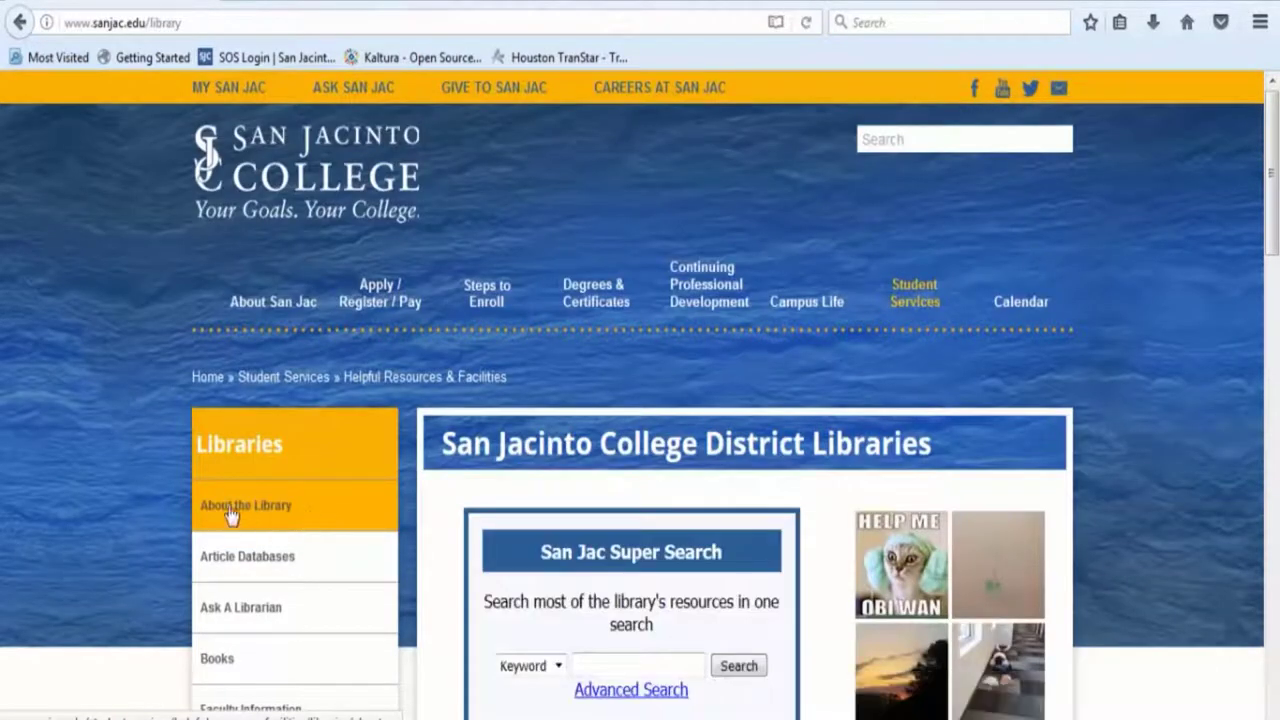
mouse_move(140, 525)
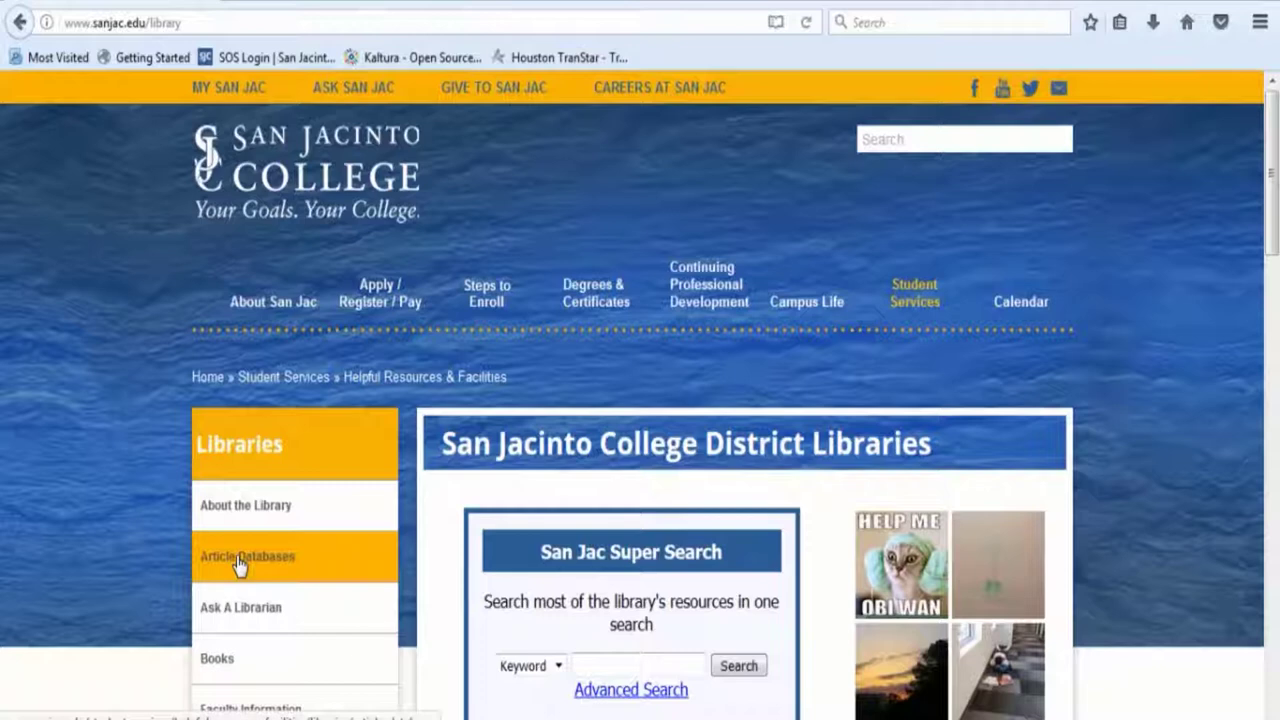
click(247, 556)
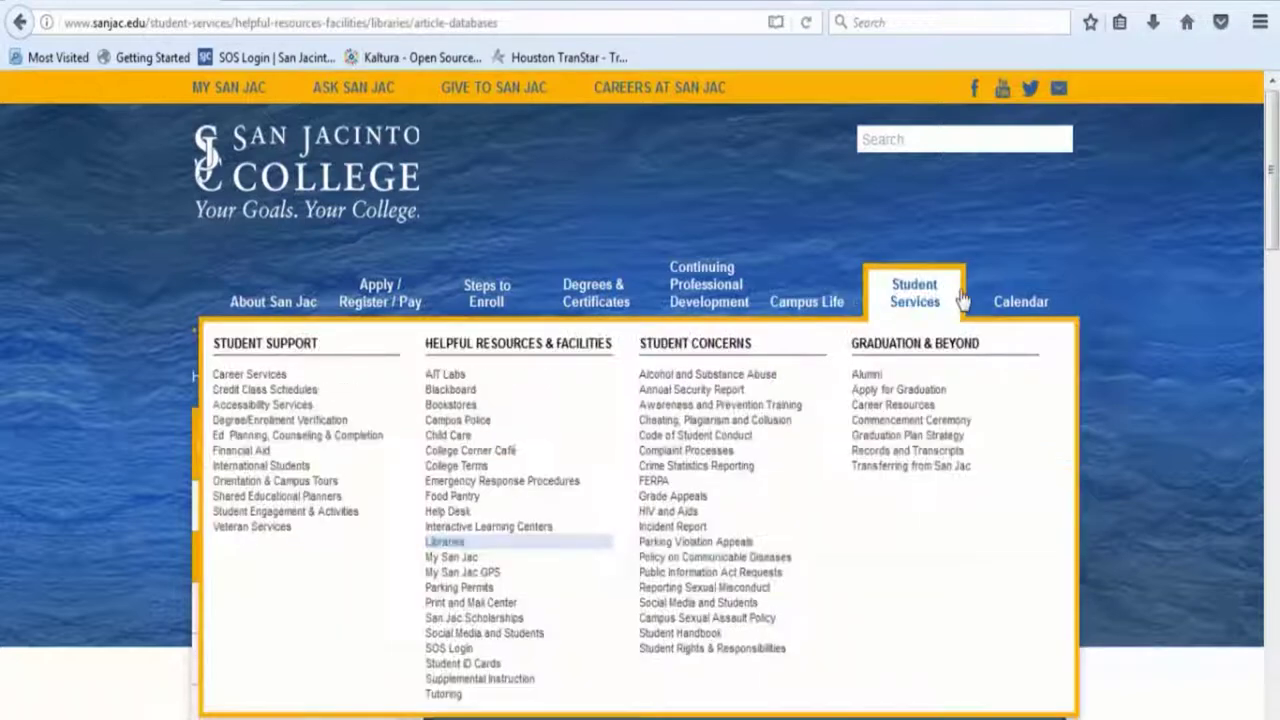
Follow the EBSCOhost link to the Associates Programs Source Plus Basic Search page
click(444, 541)
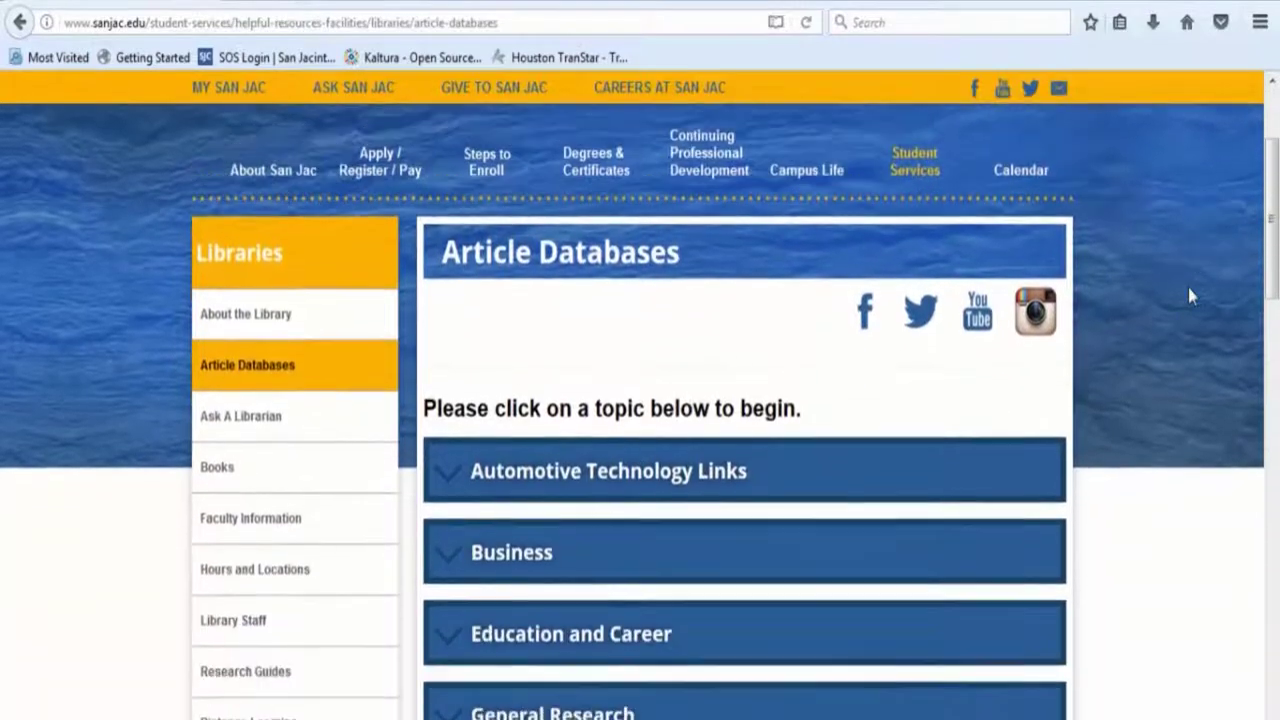
scroll(down, 3)
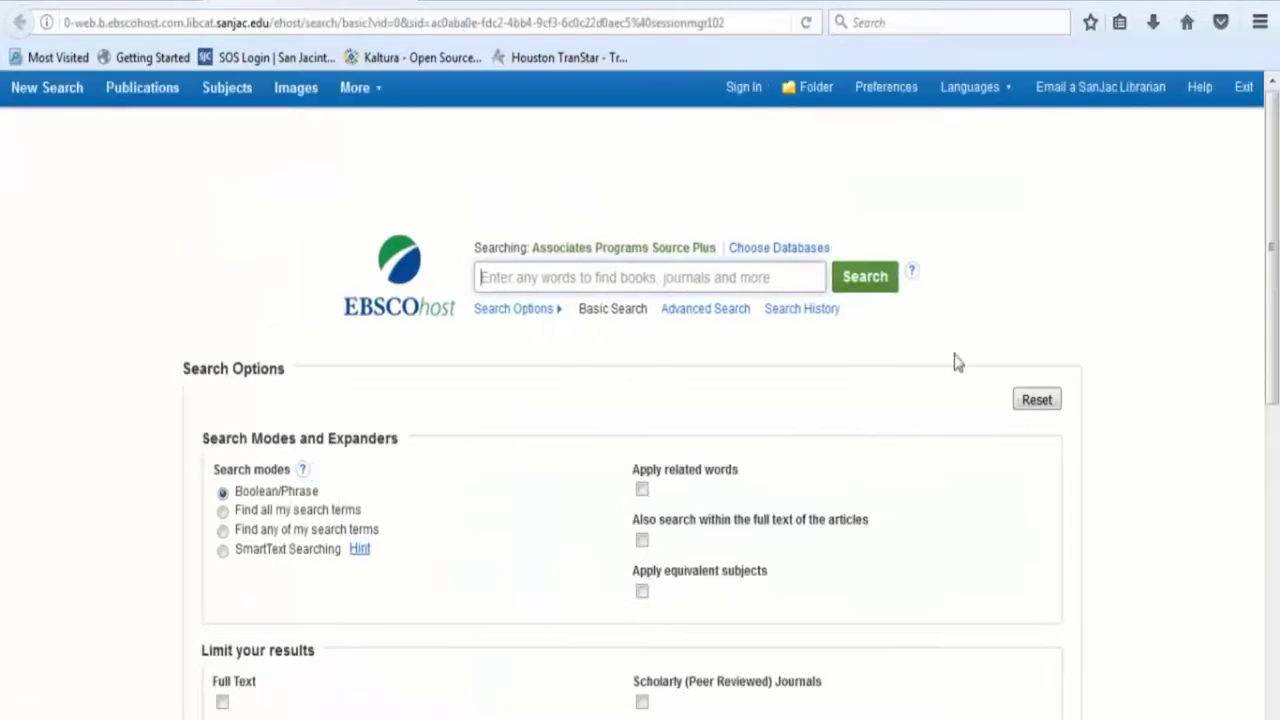
mouse_move(1063, 277)
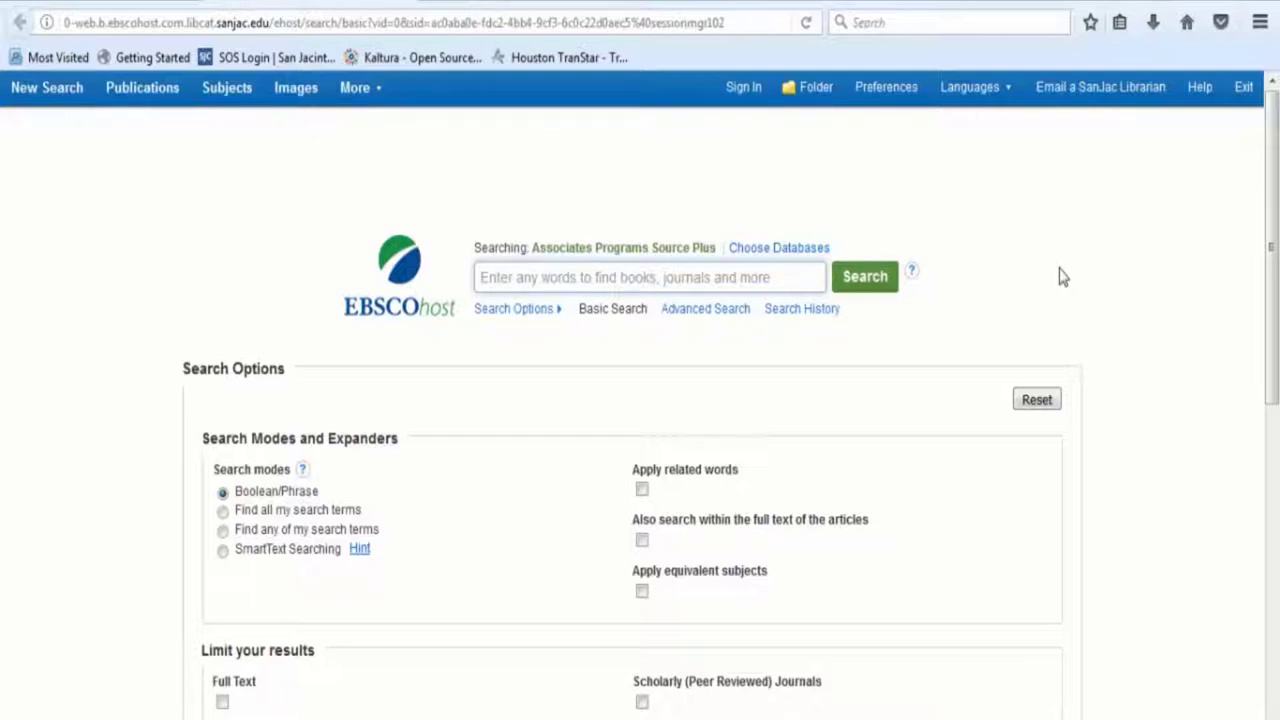
click(648, 277)
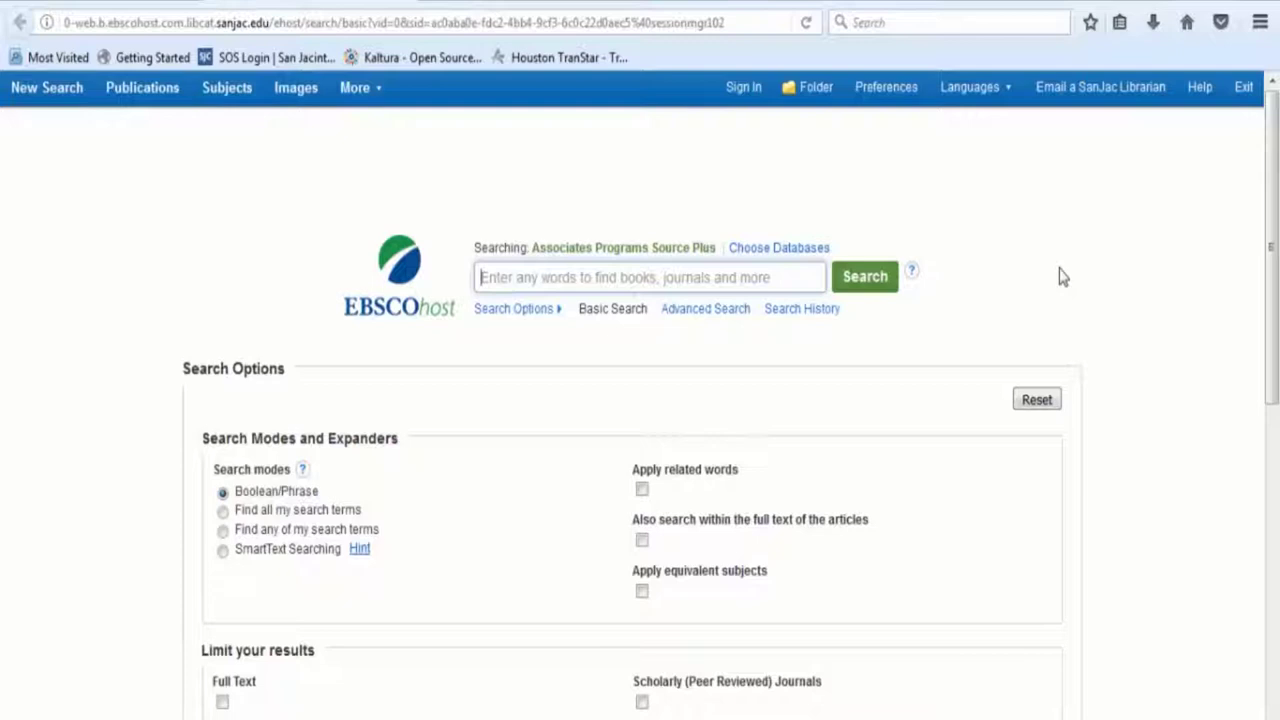
mouse_move(1085, 277)
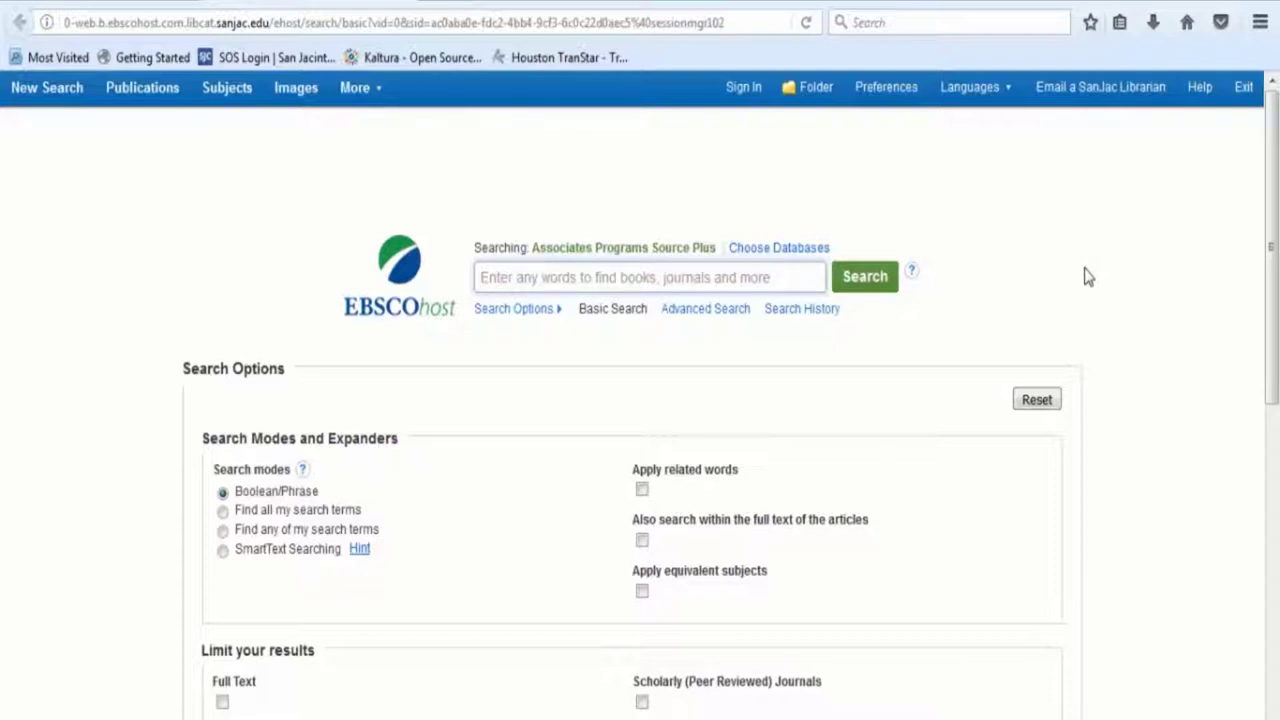
Enter 'cooking' as the search term and limit results to Full Text
click(647, 277)
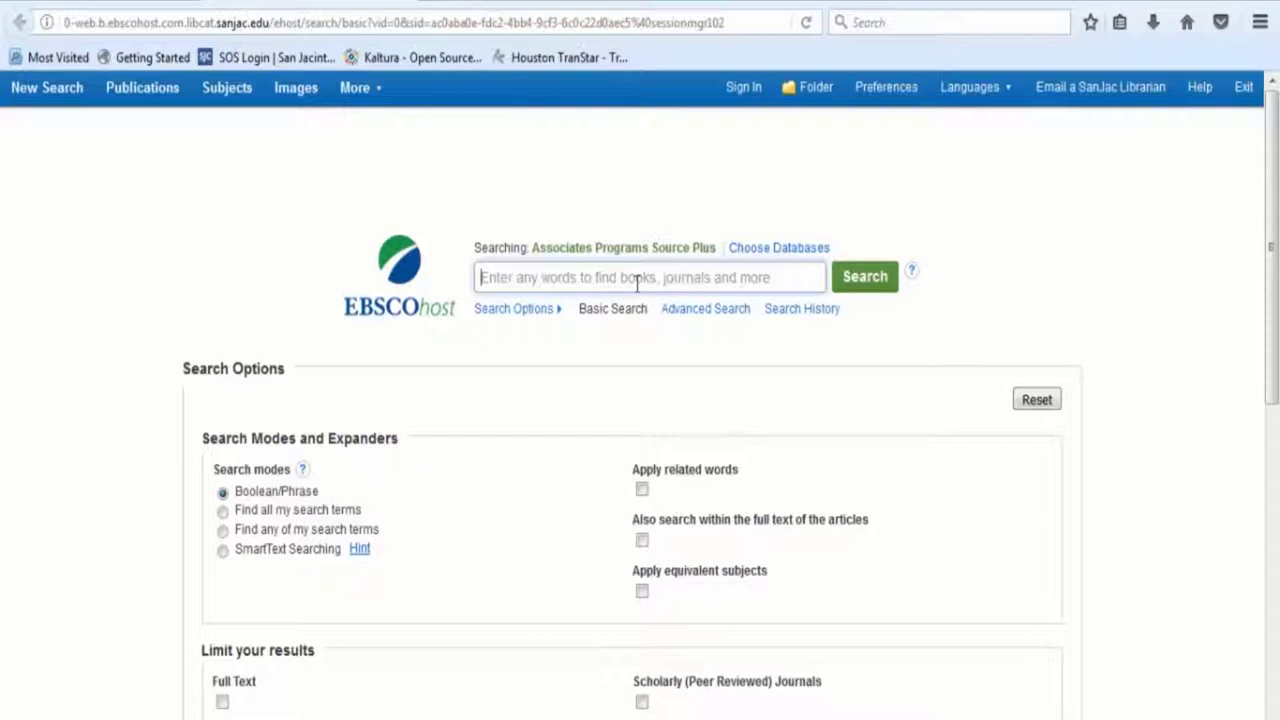
text(c)
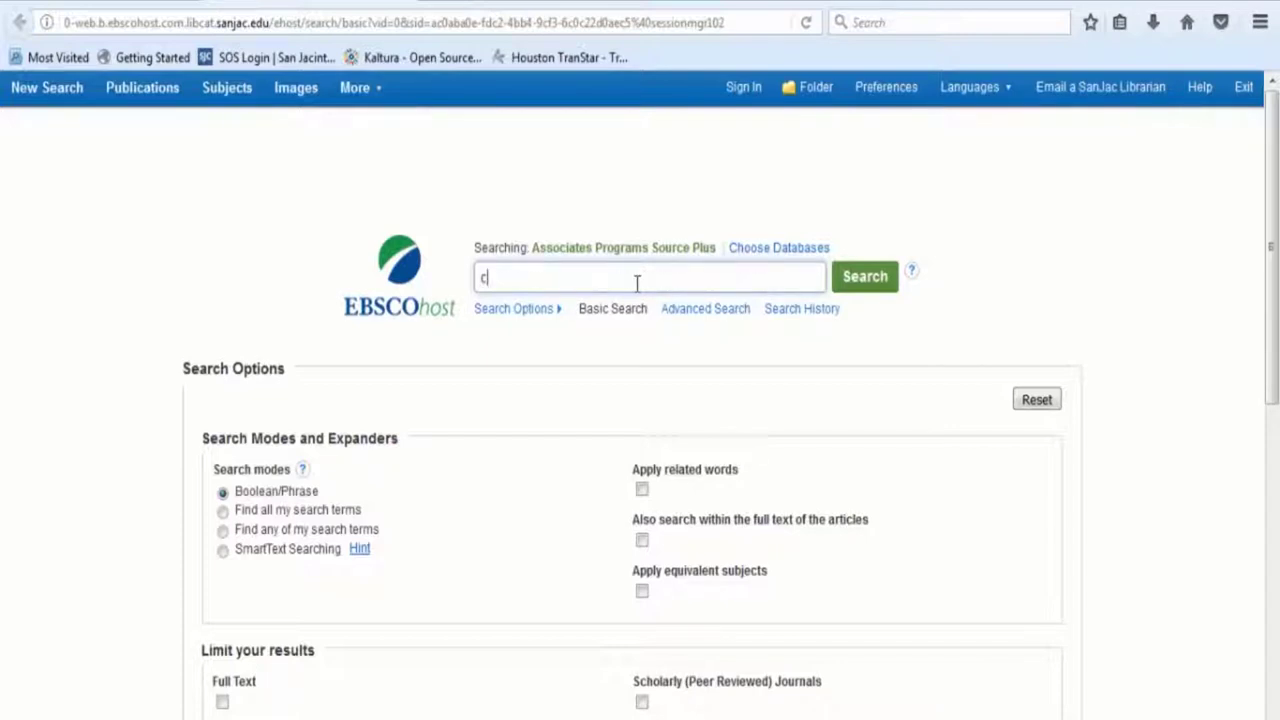
text(ooking)
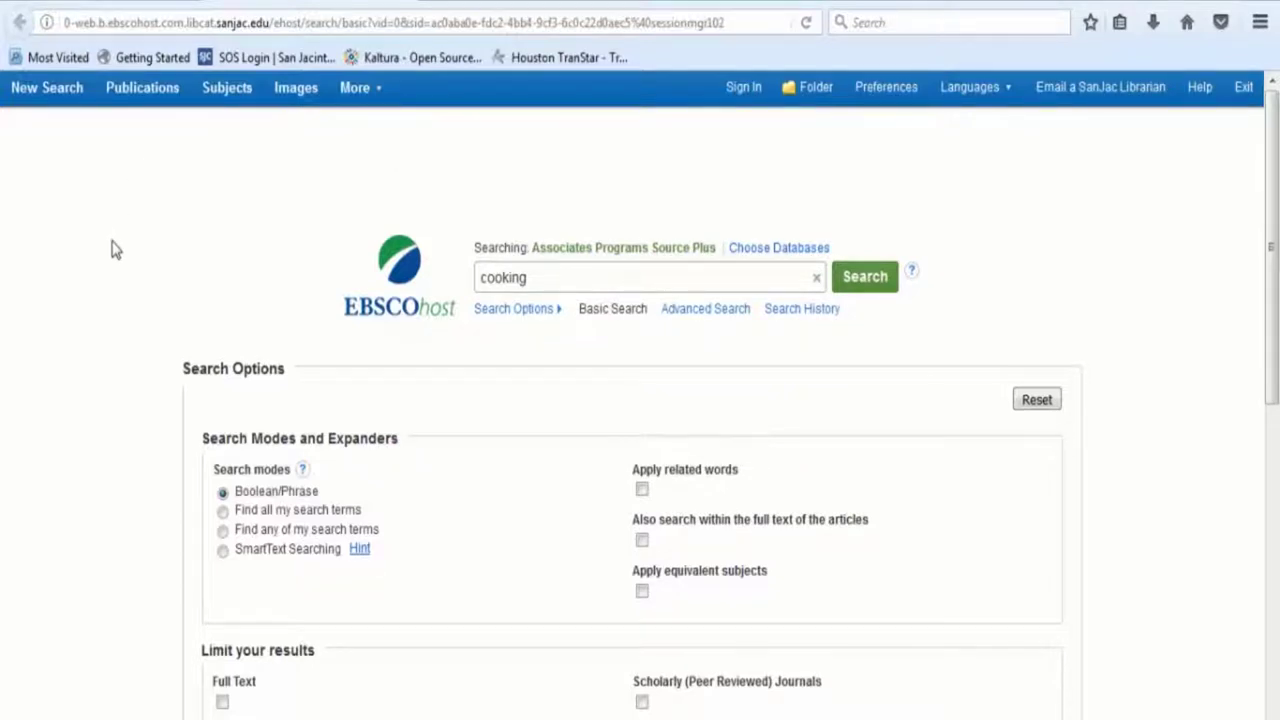
scroll(down, 3)
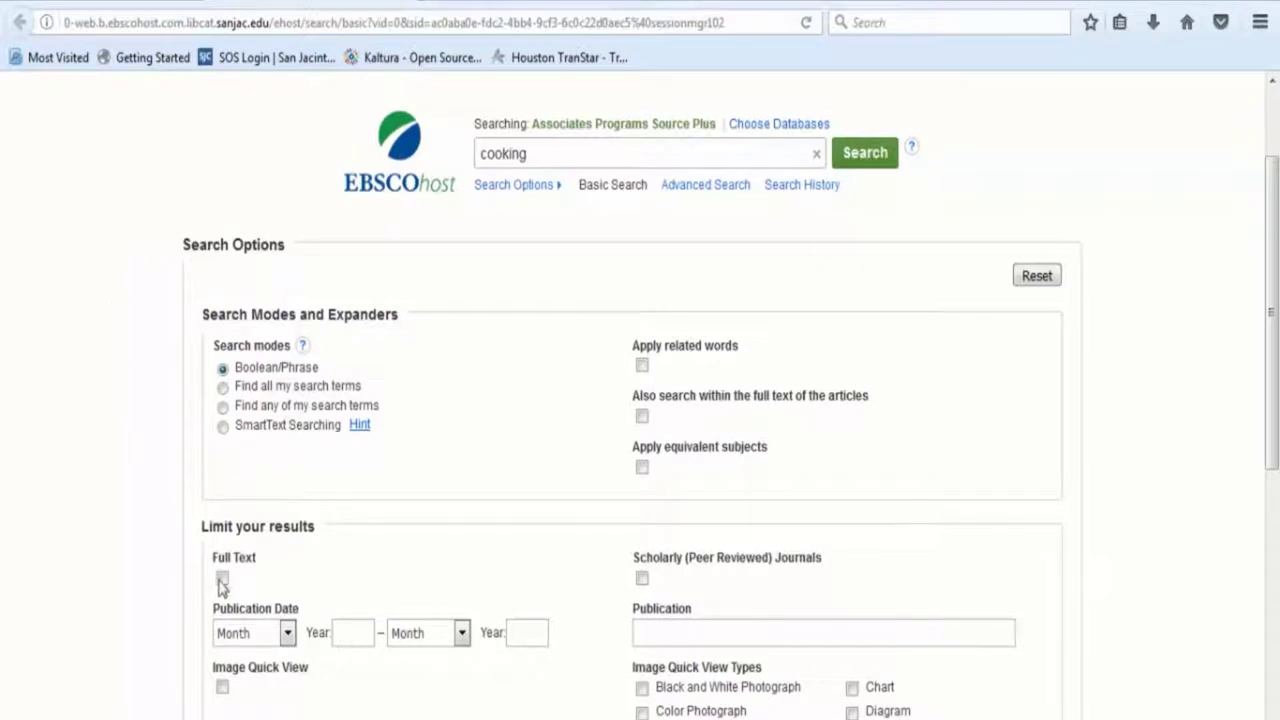
click(222, 578)
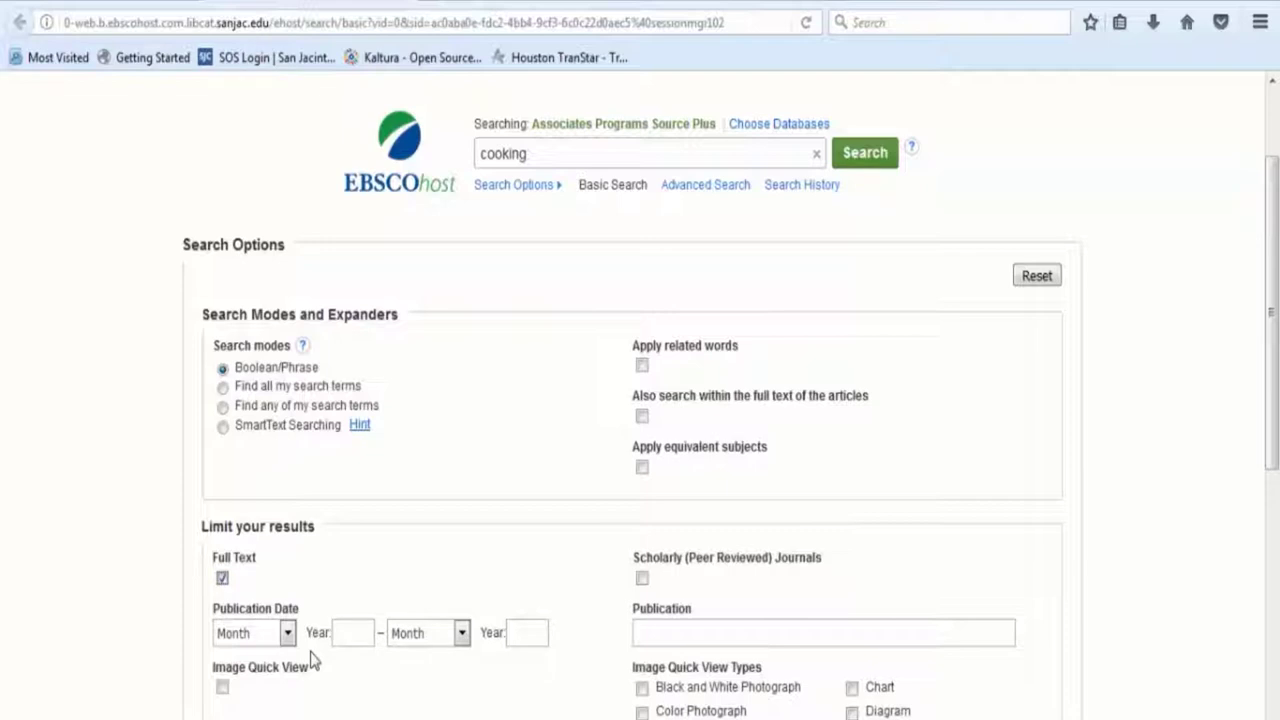
mouse_move(320, 660)
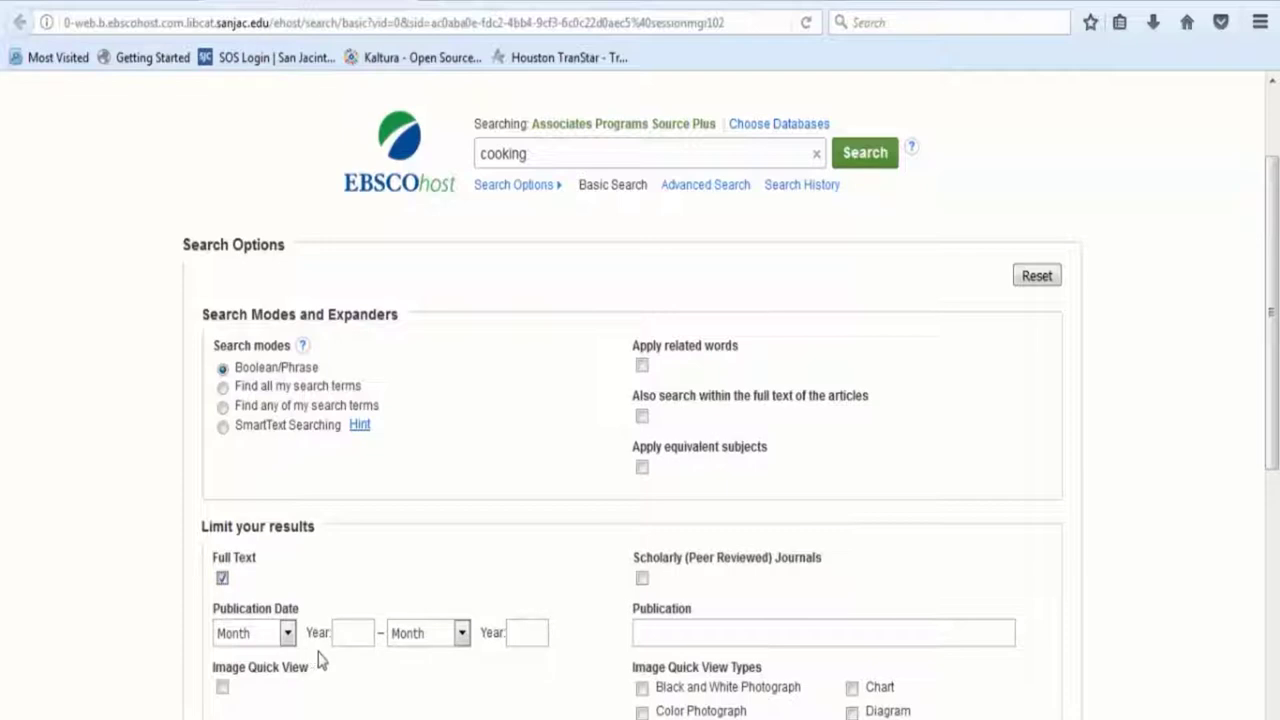
Set the publication date range from 2012 to 2017
click(353, 632)
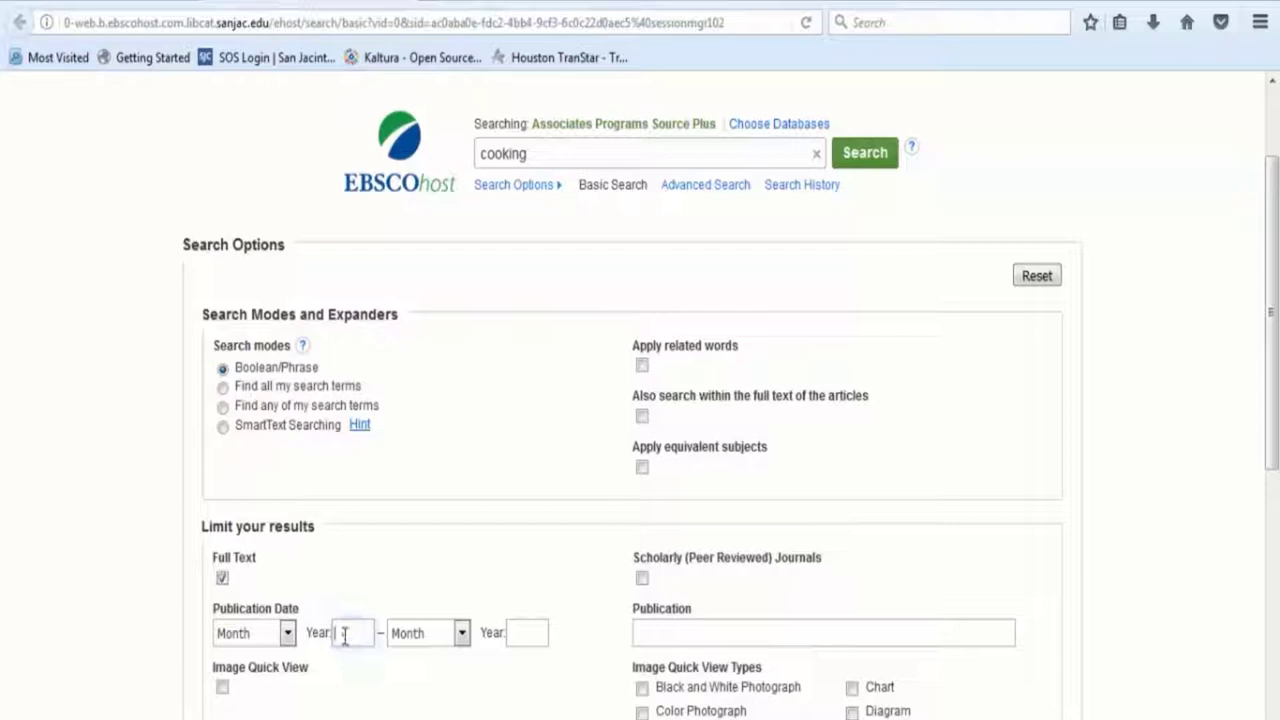
click(353, 632)
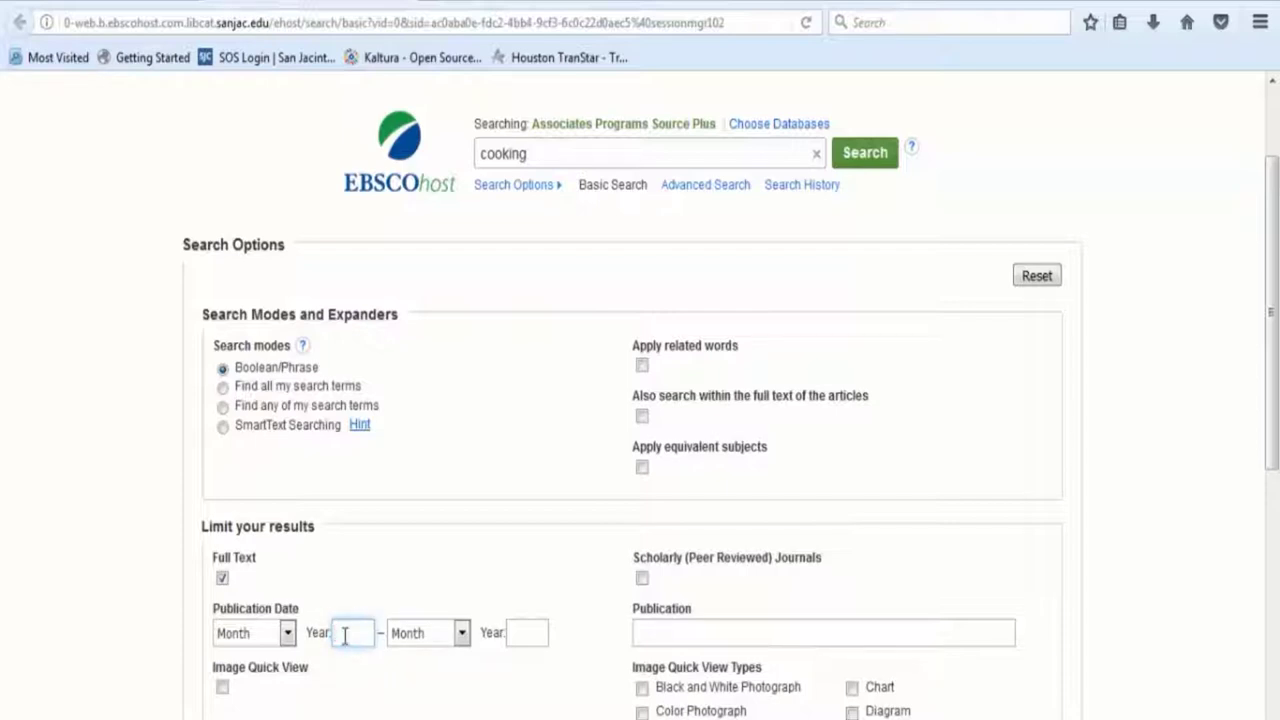
text(20)
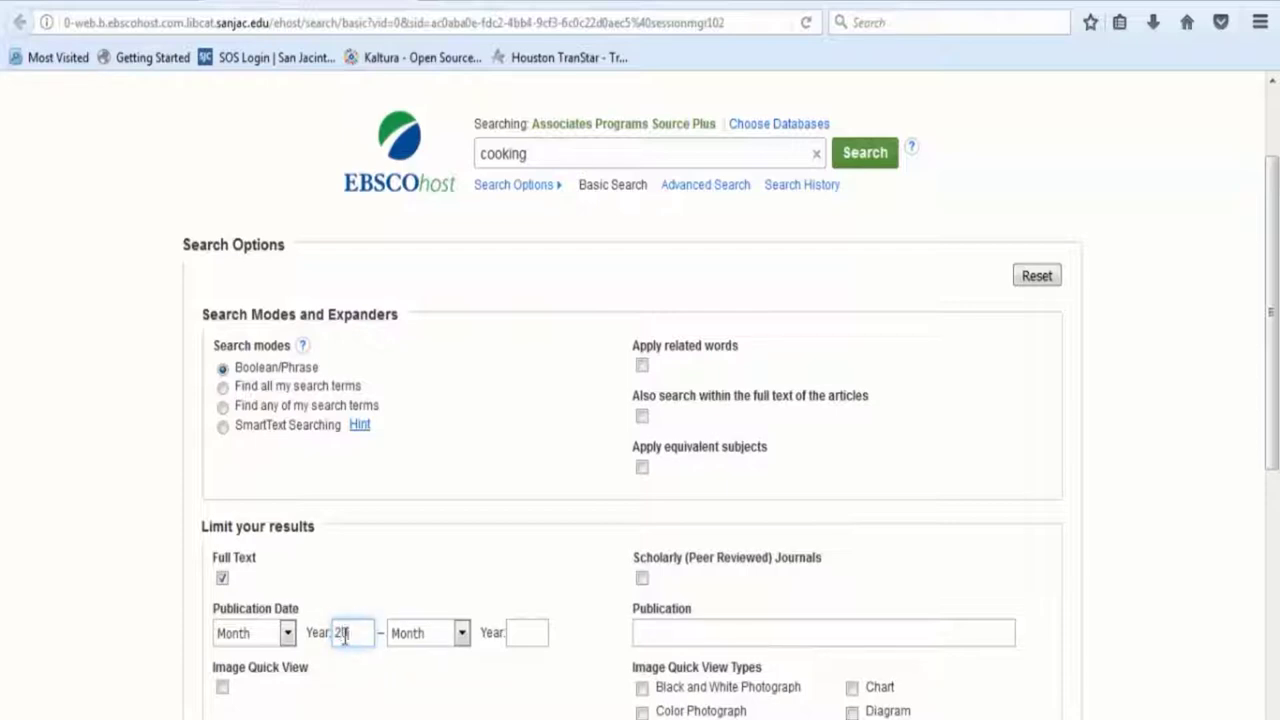
text(012)
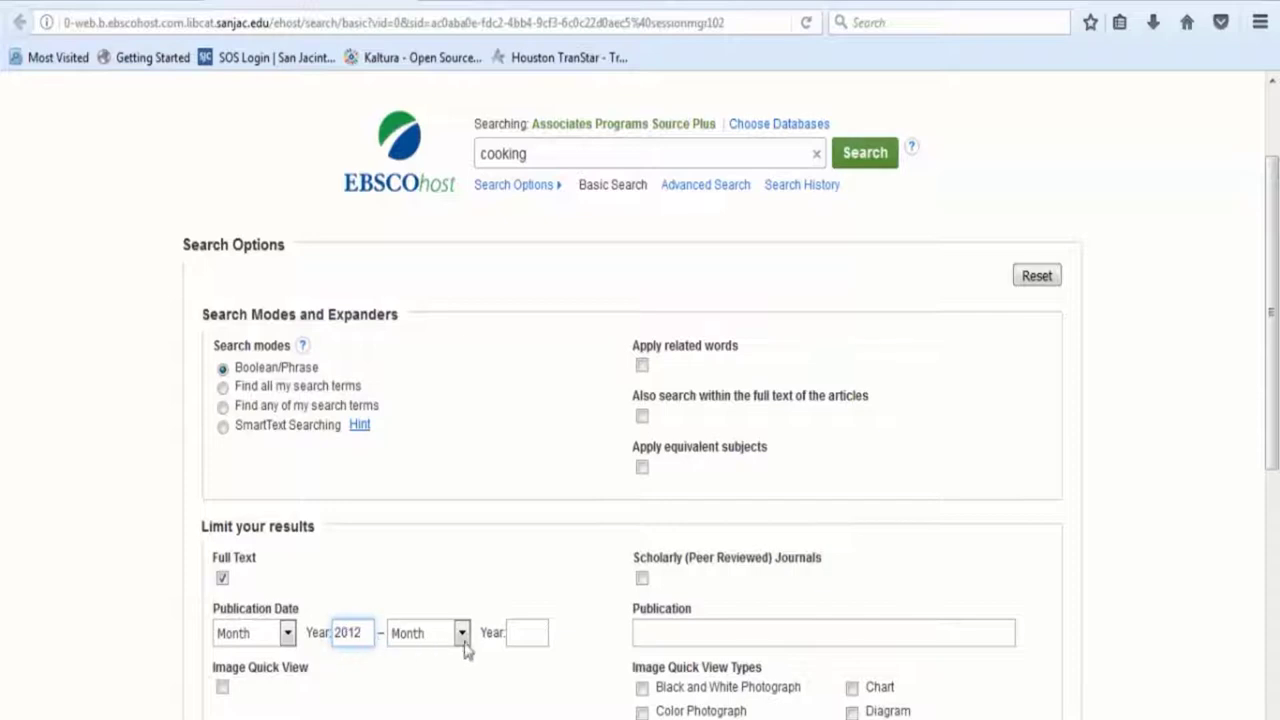
text(2)
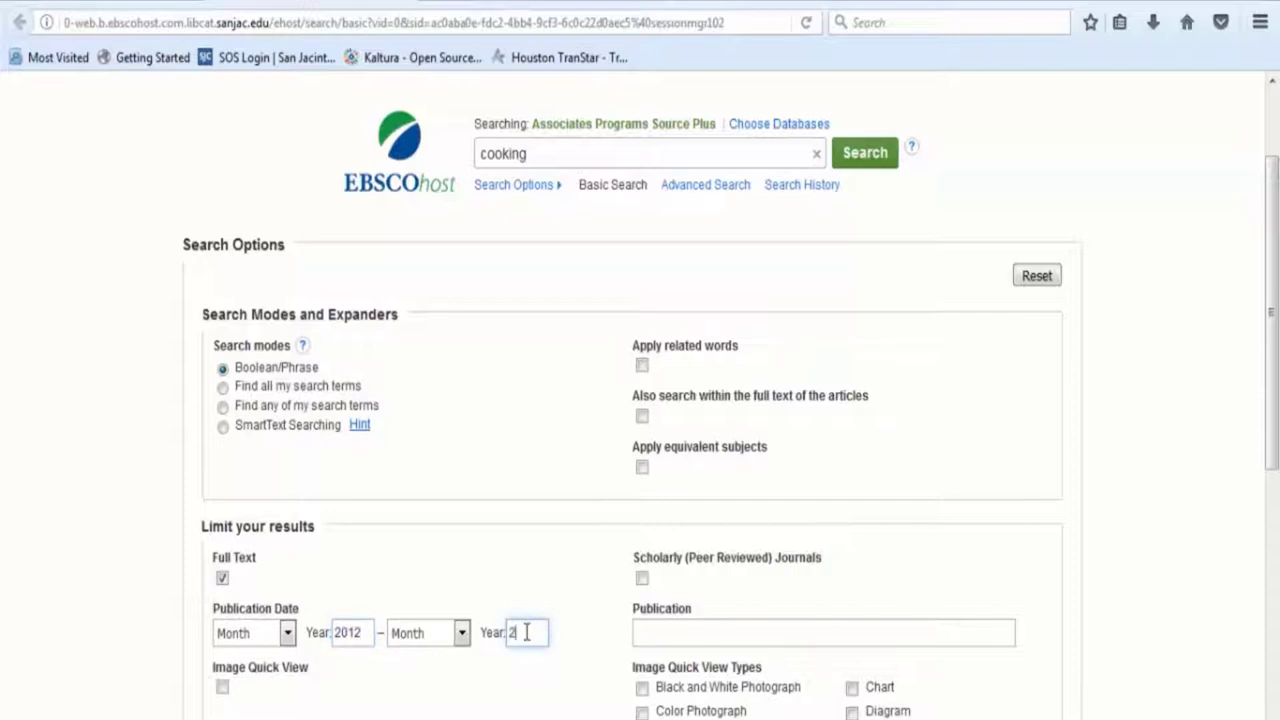
text(017)
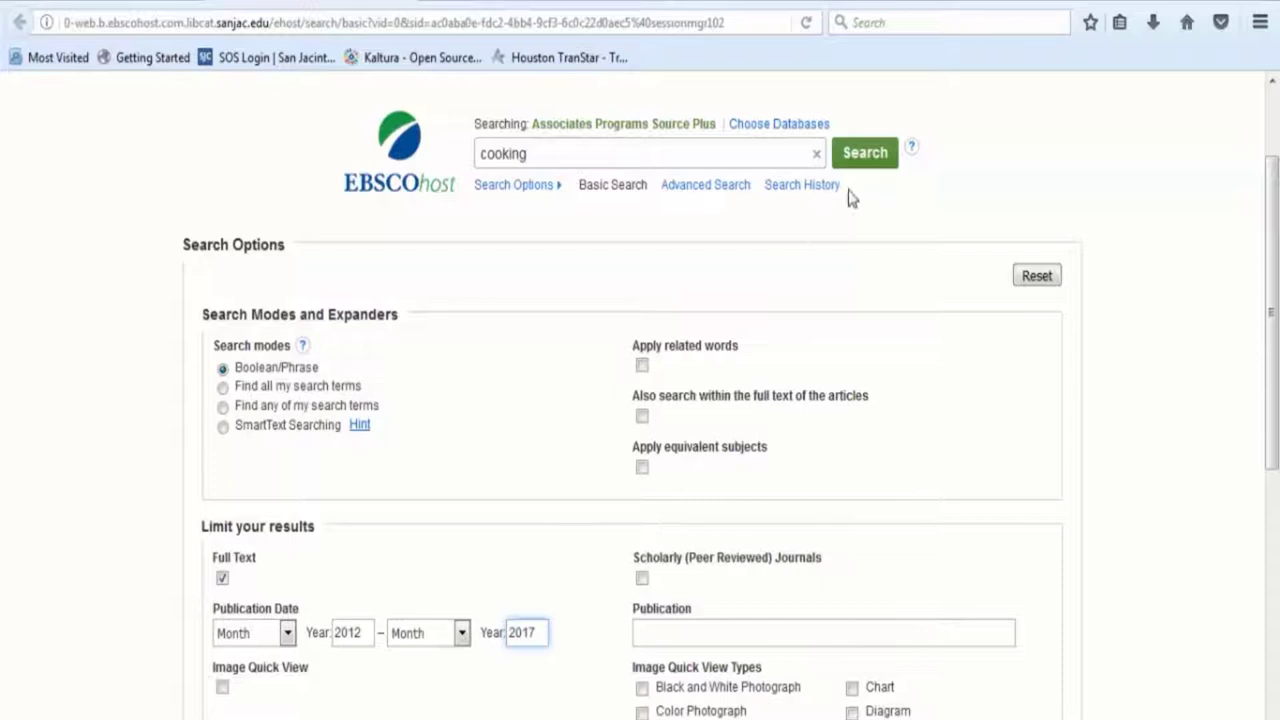
Put the cursor in the search box to edit the 'cooking' query
click(864, 152)
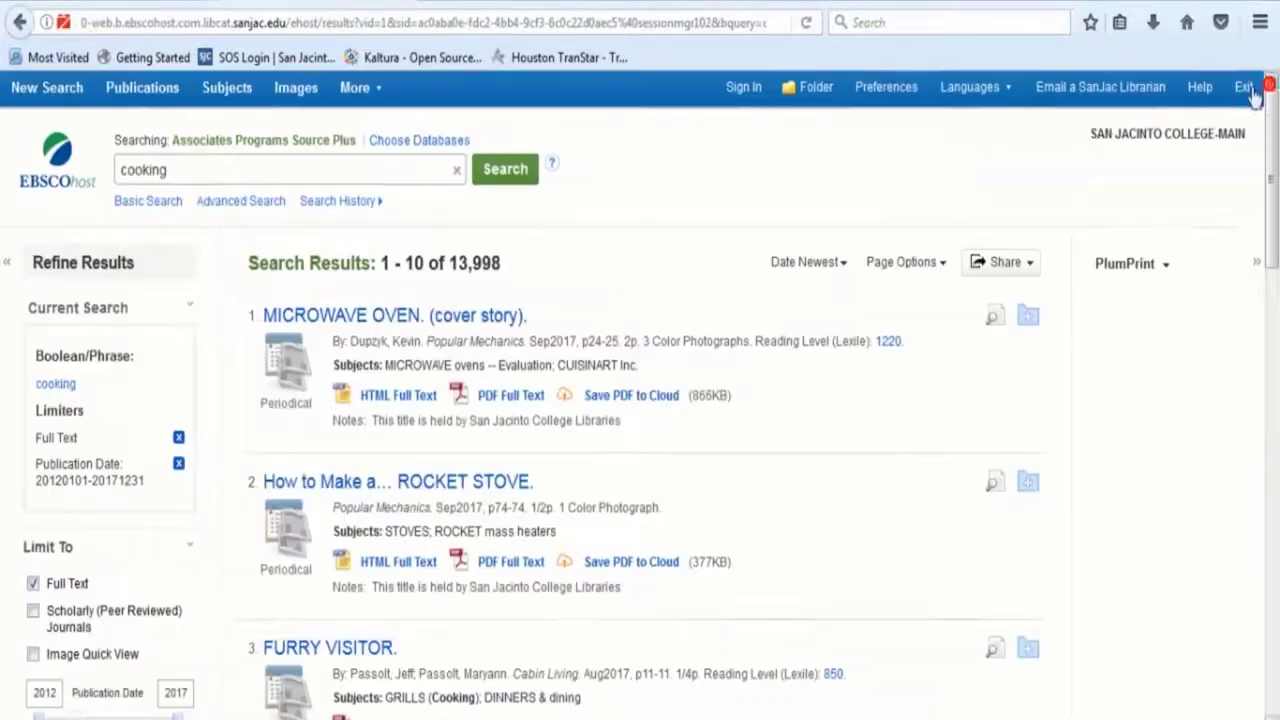
mouse_move(590, 278)
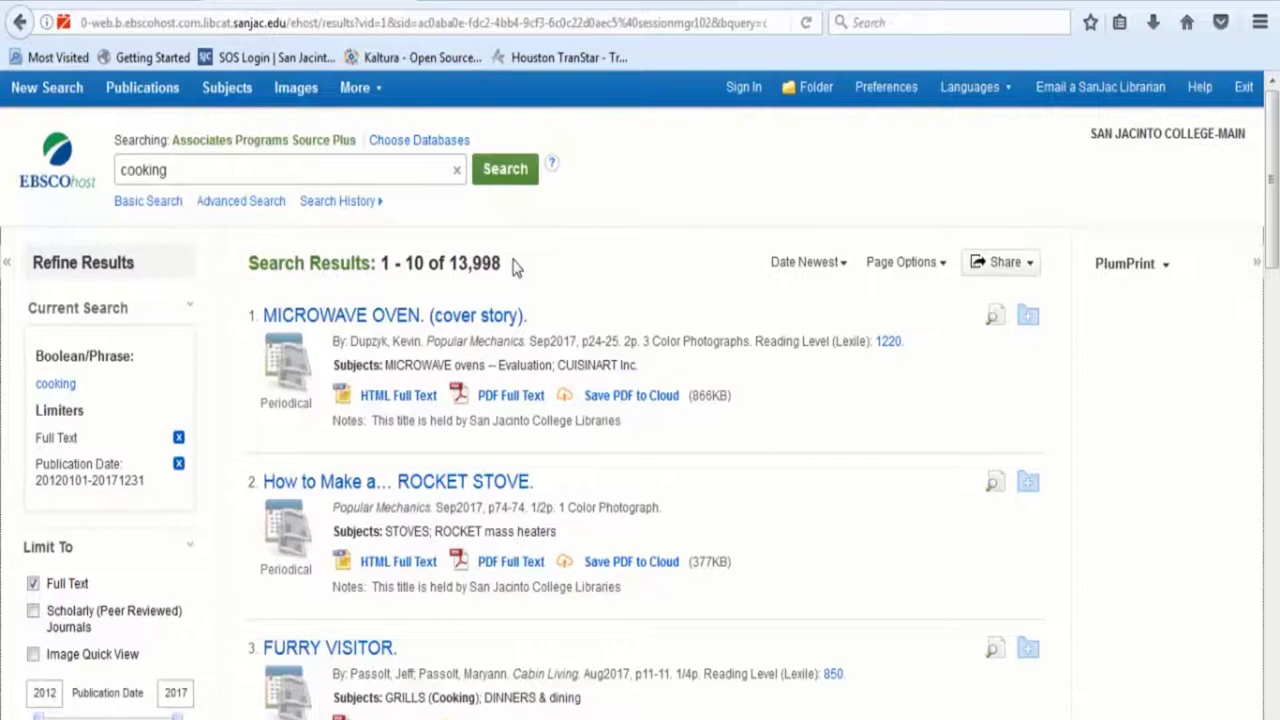
mouse_move(535, 265)
text( and trends)
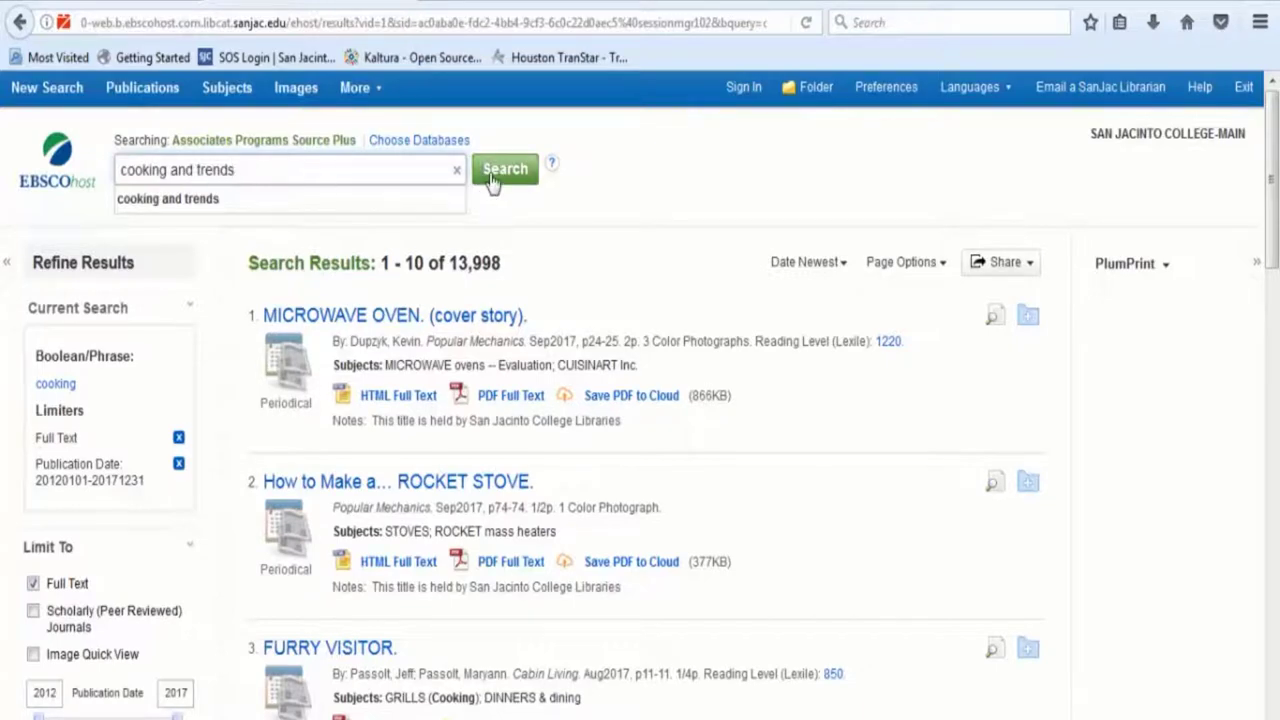
Run the 'cooking and trends' search and scroll to the Source Types facet
click(505, 168)
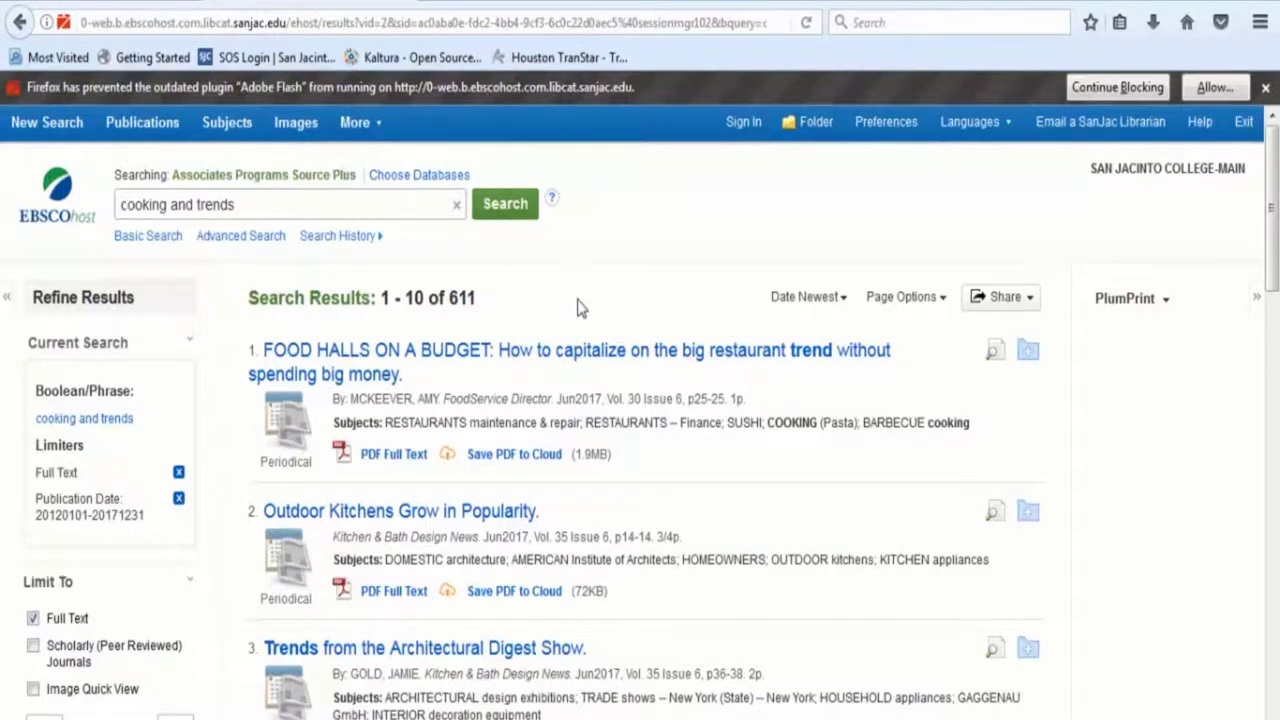
scroll(down, 3)
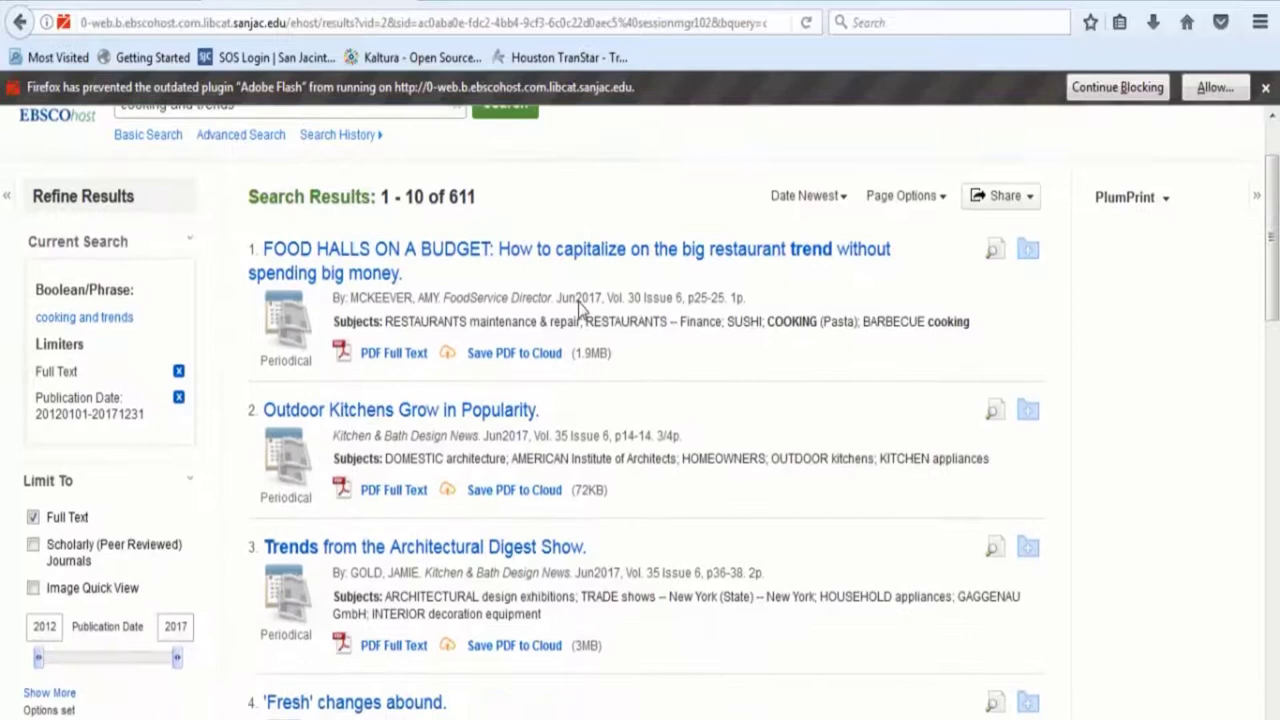
scroll(down, 3)
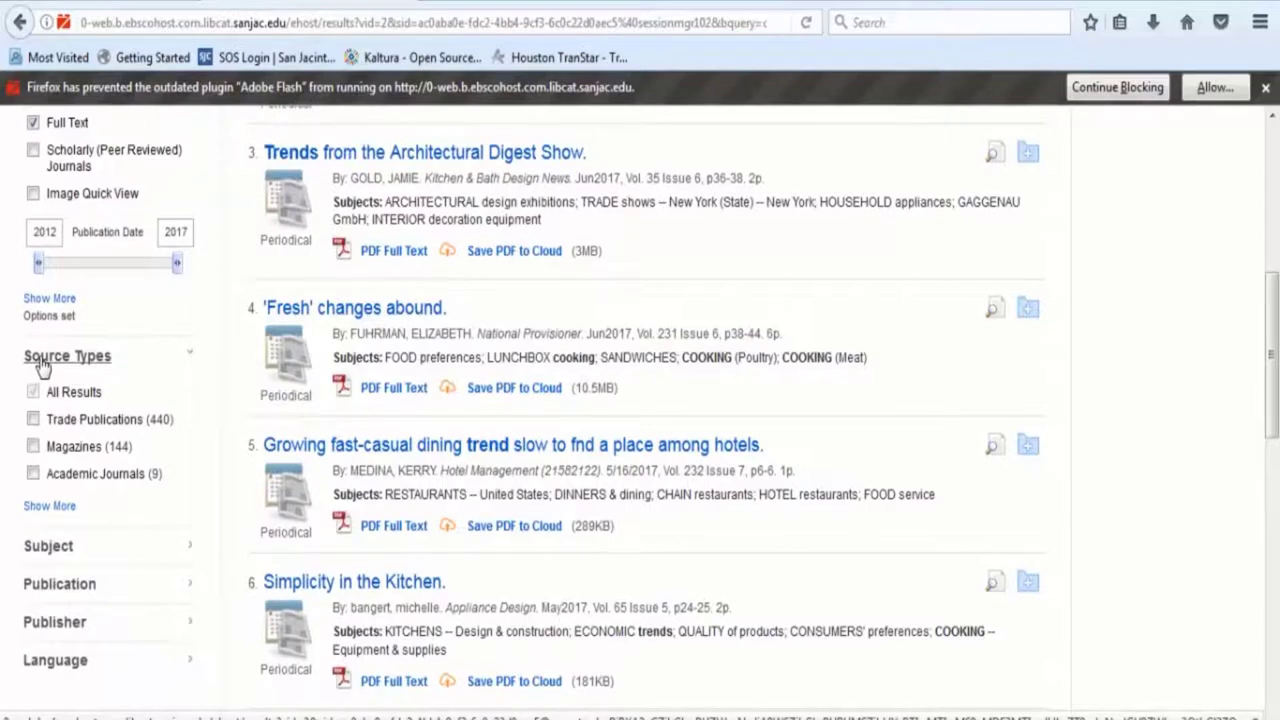
mouse_move(67, 356)
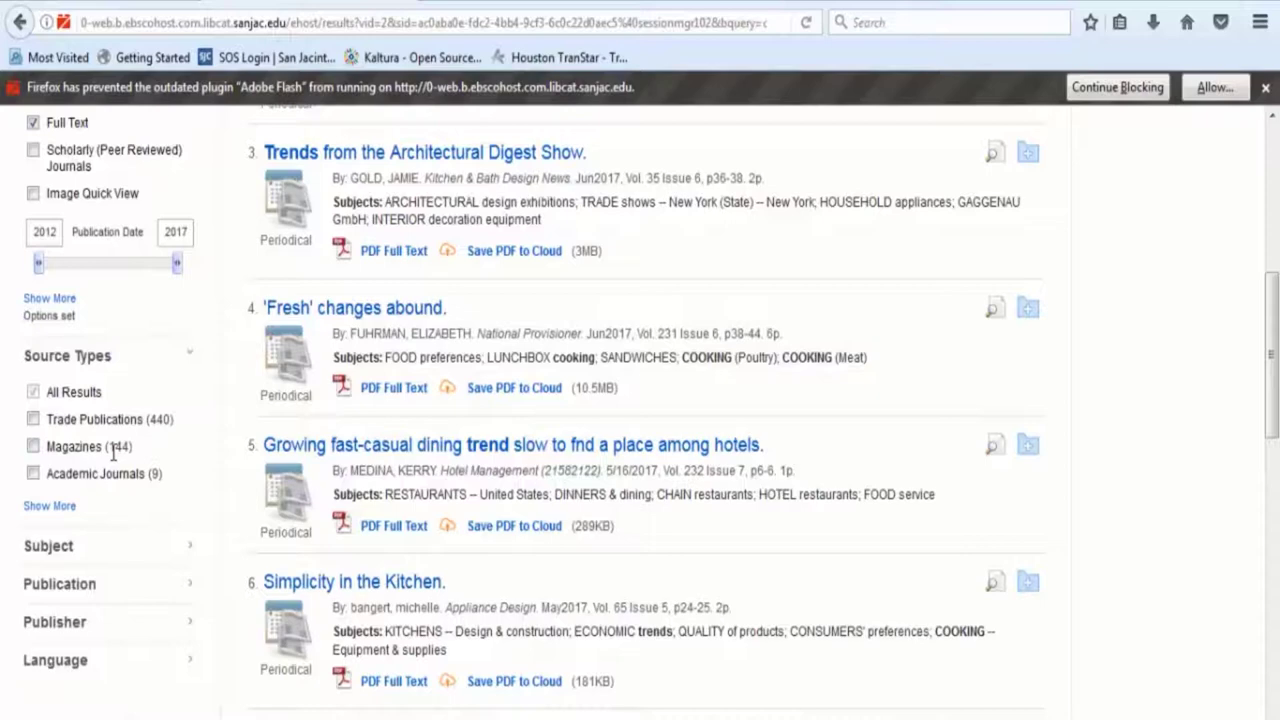
Tick Magazines under Source Types to narrow results to 144 articles
click(33, 446)
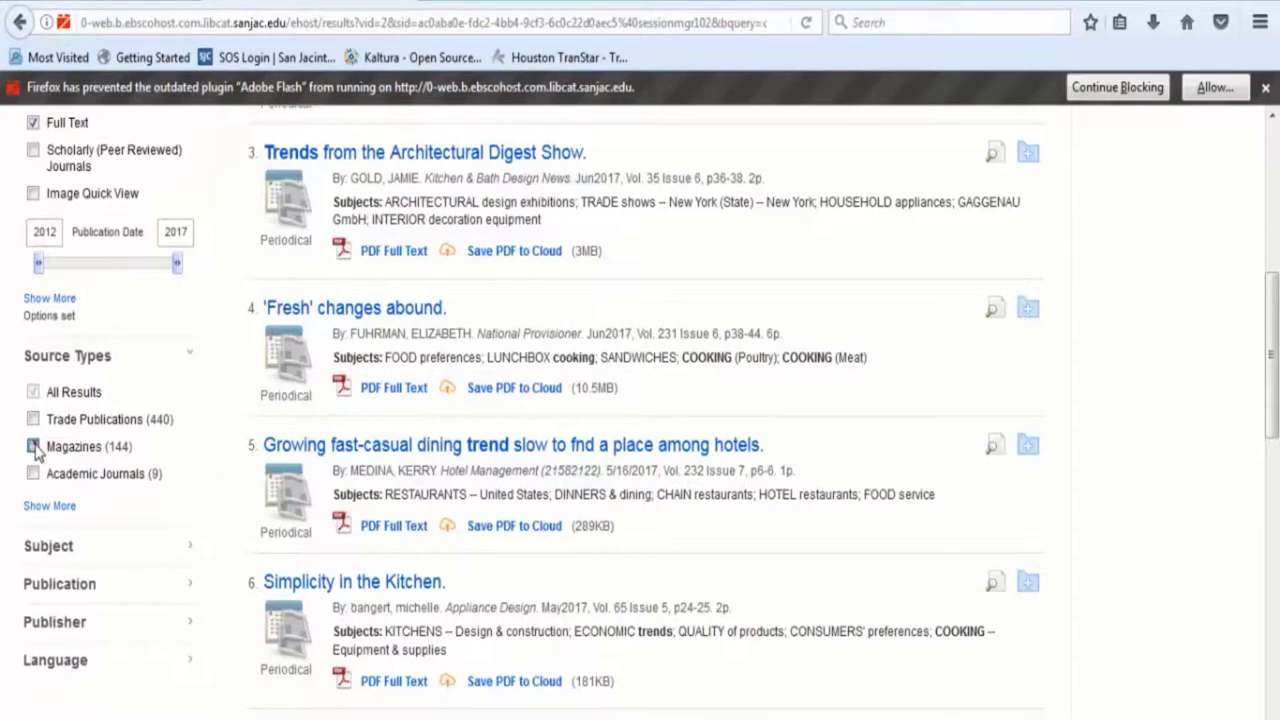
click(33, 446)
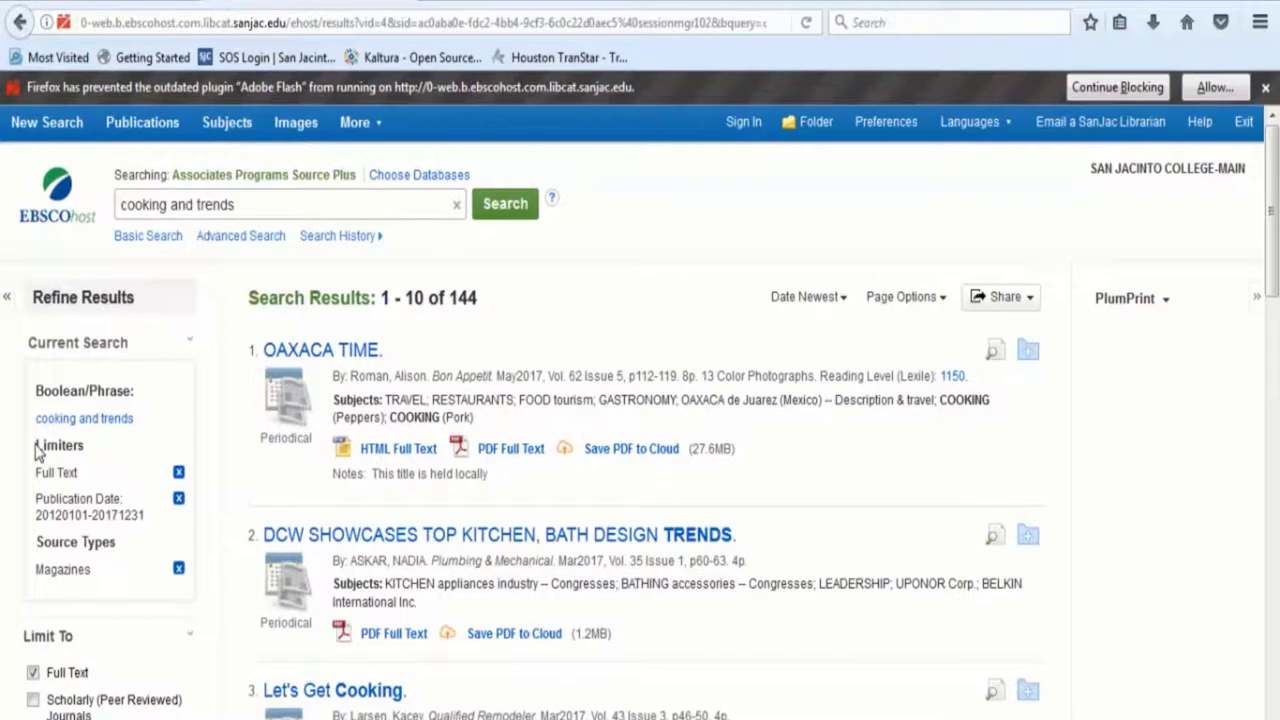
mouse_move(545, 322)
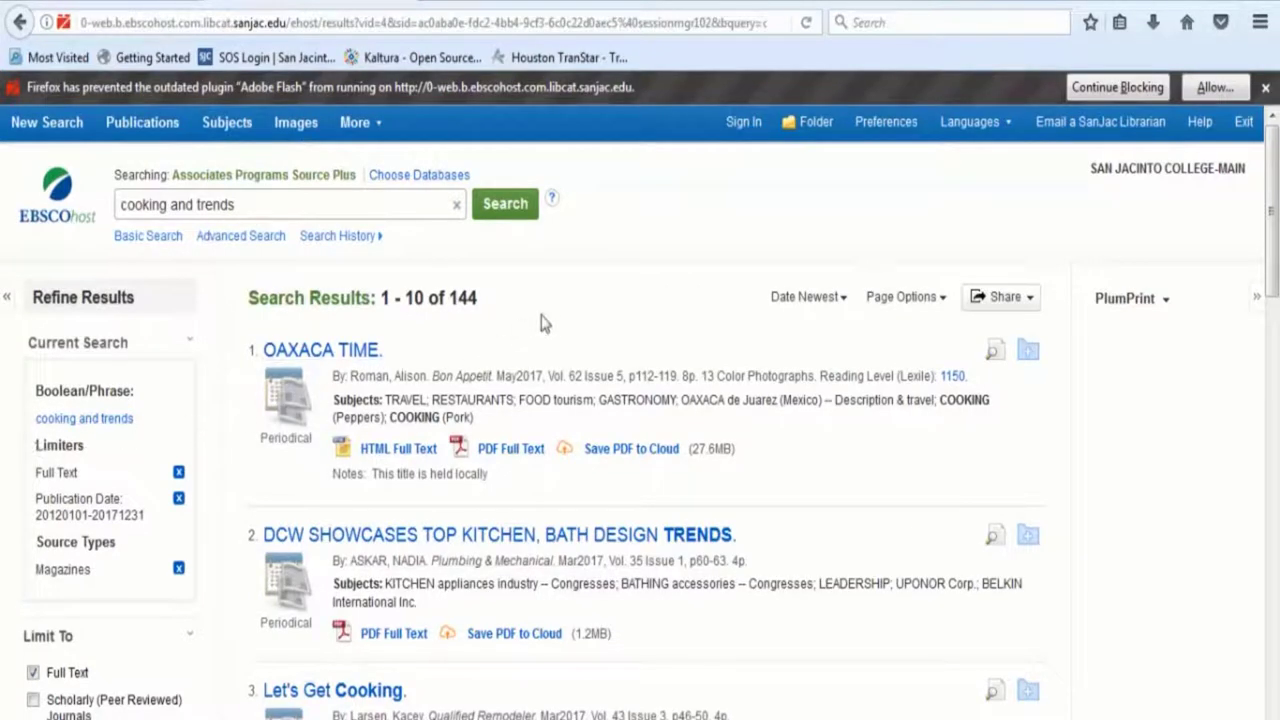
mouse_move(550, 320)
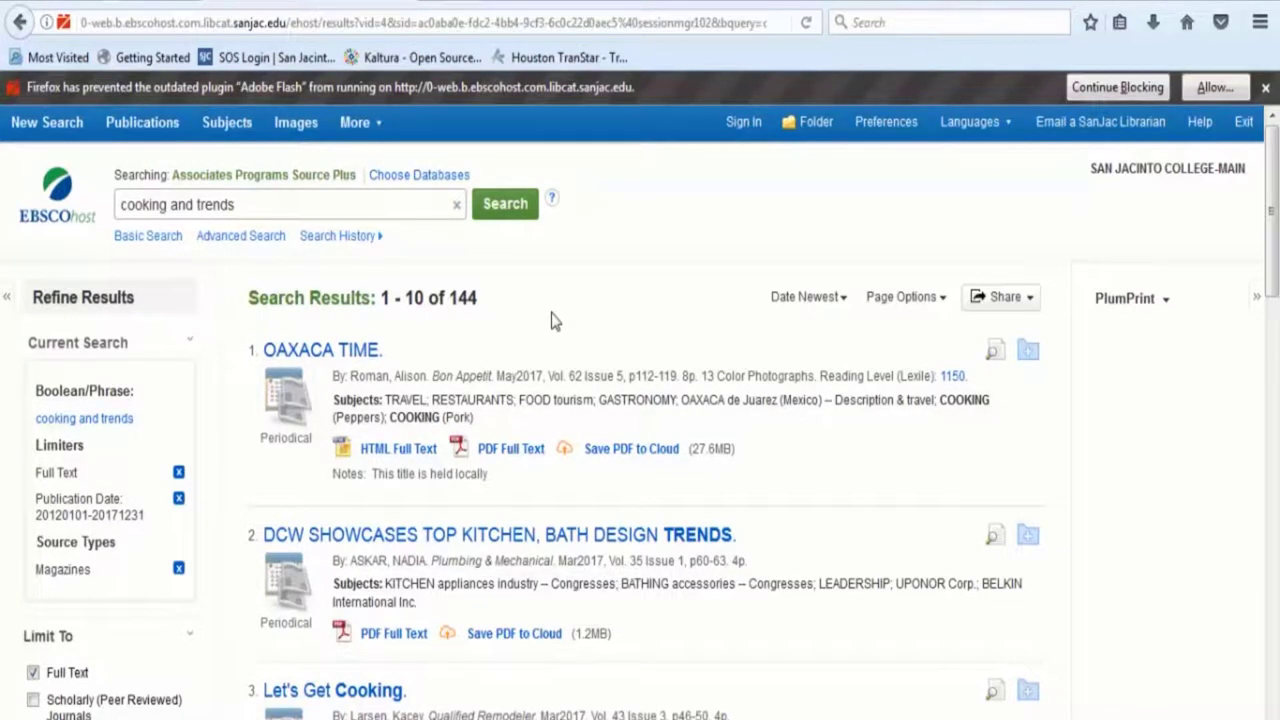
mouse_move(530, 316)
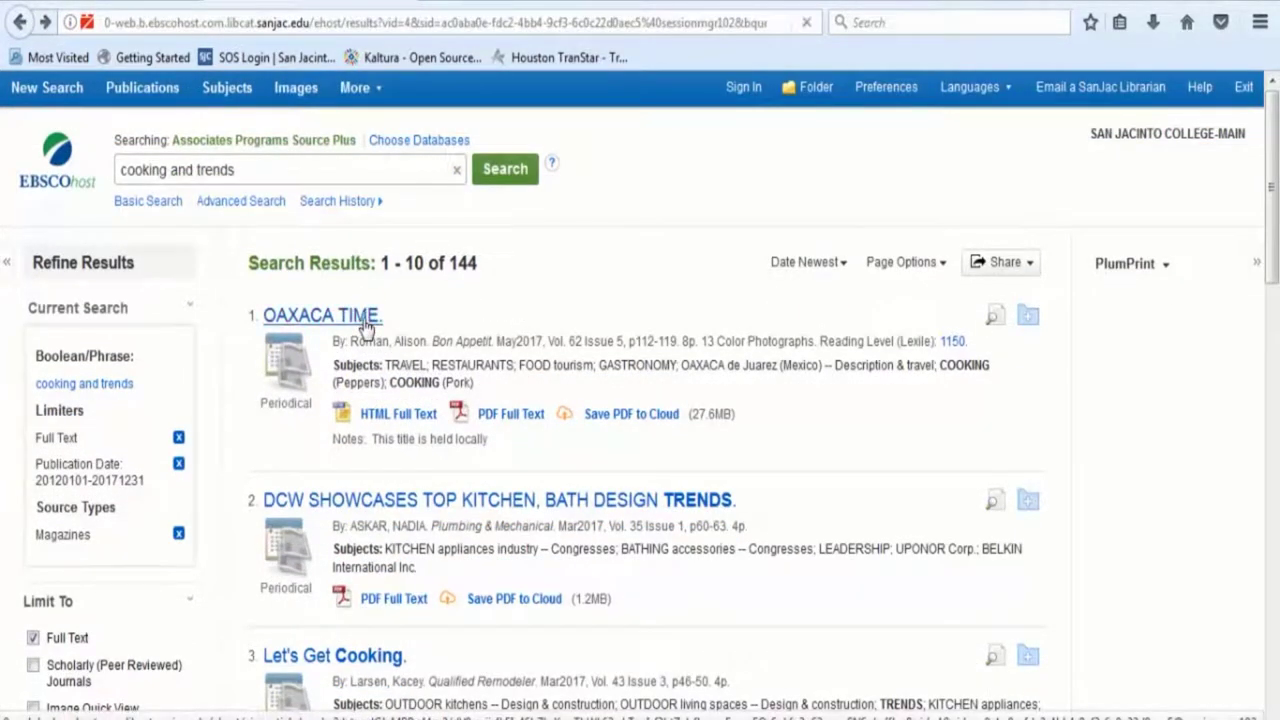
Open the 'OAXACA TIME' Bon Appétit result's Detailed Record
click(322, 315)
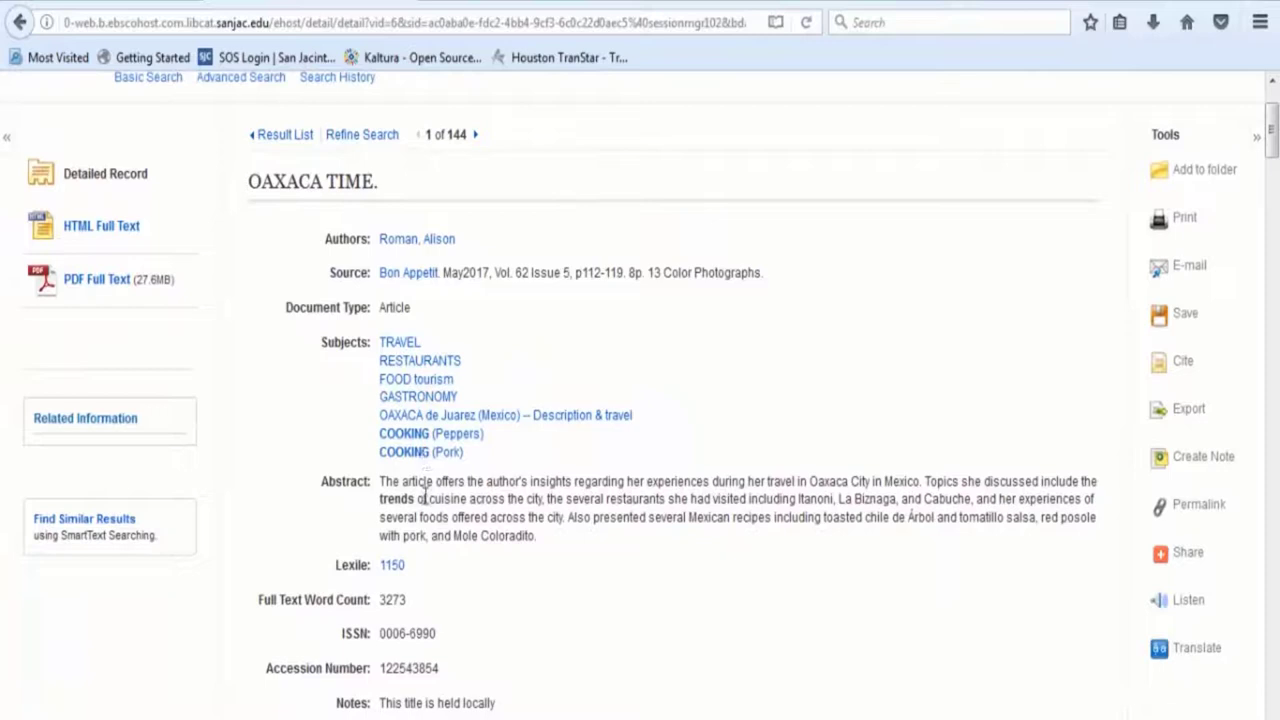
mouse_move(558, 565)
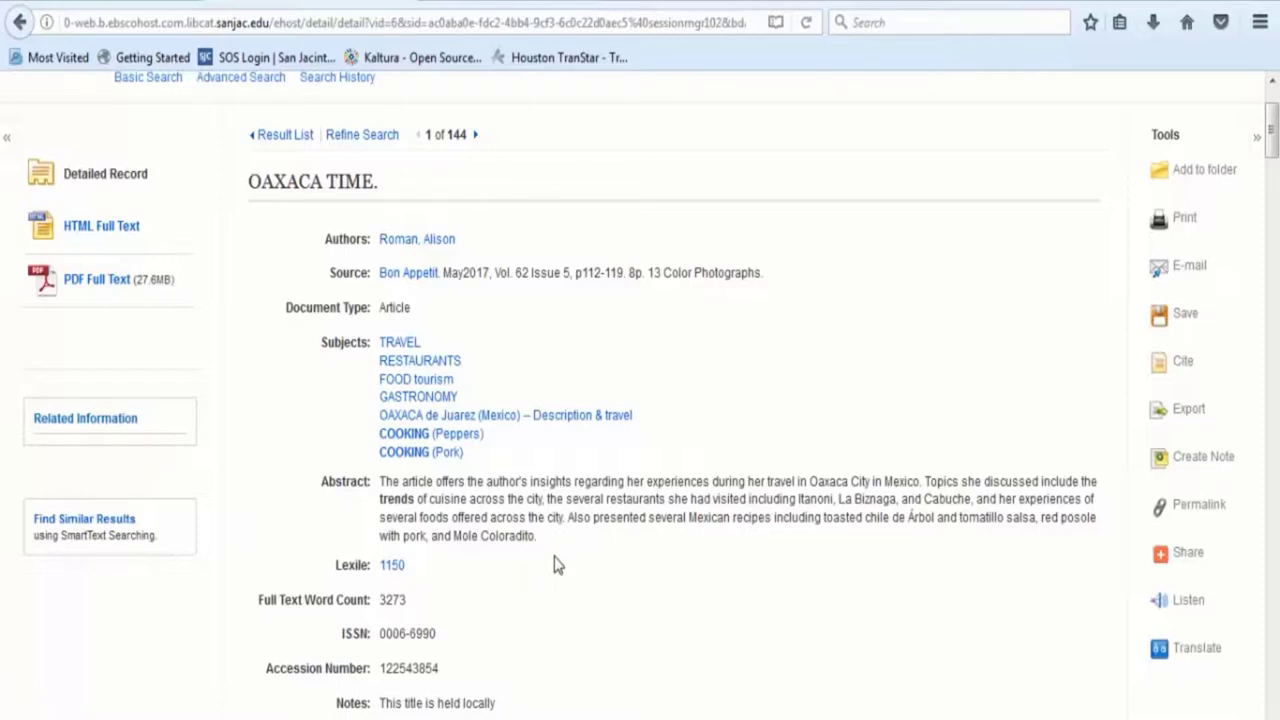
mouse_move(574, 560)
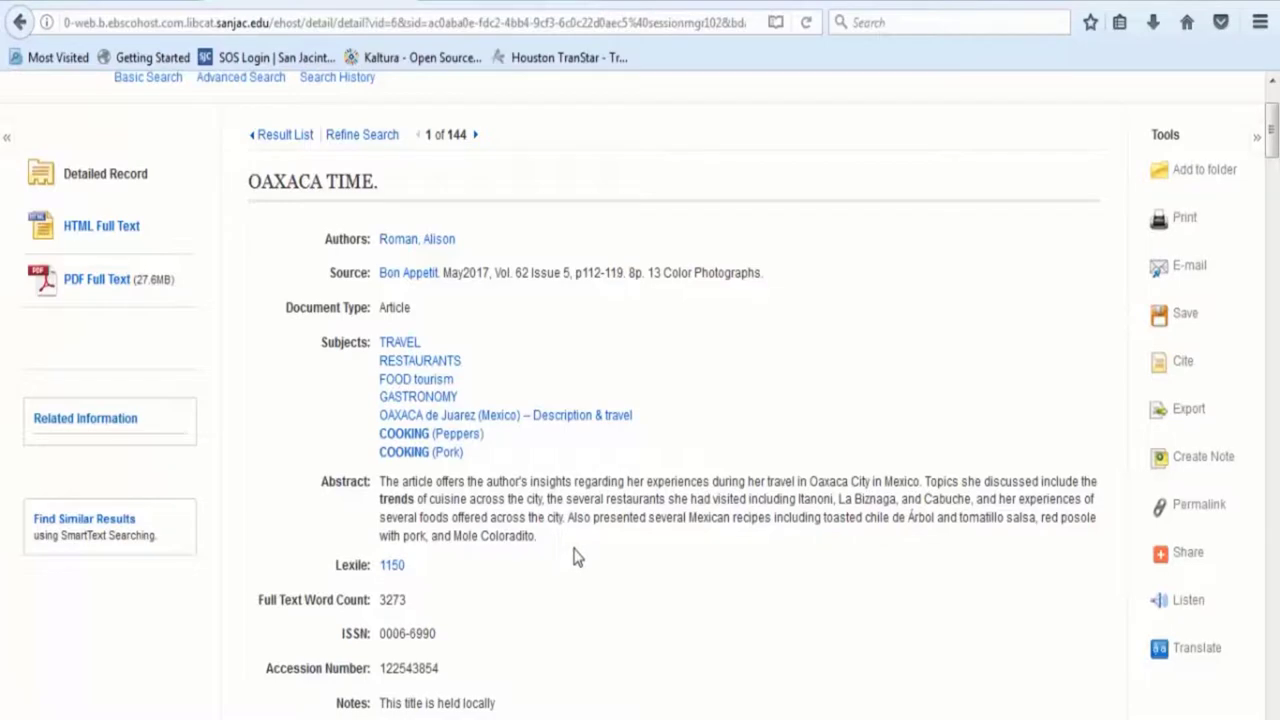
mouse_move(1070, 245)
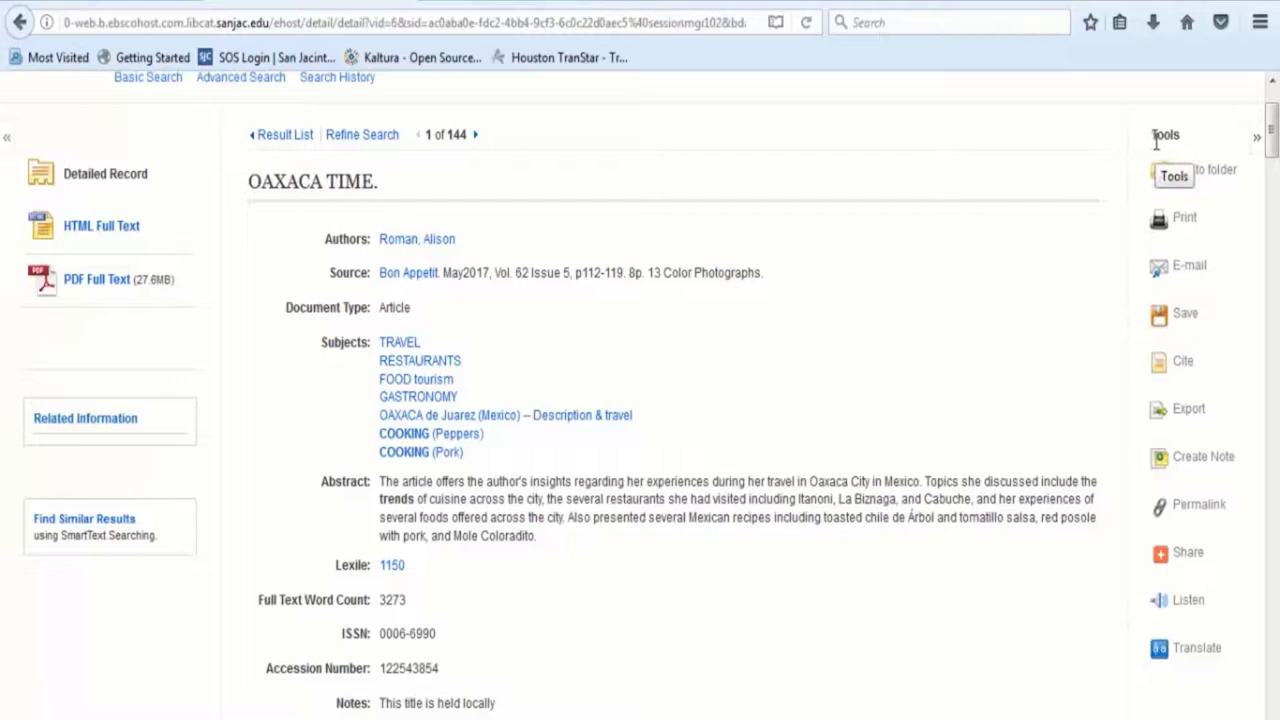
mouse_move(1158, 178)
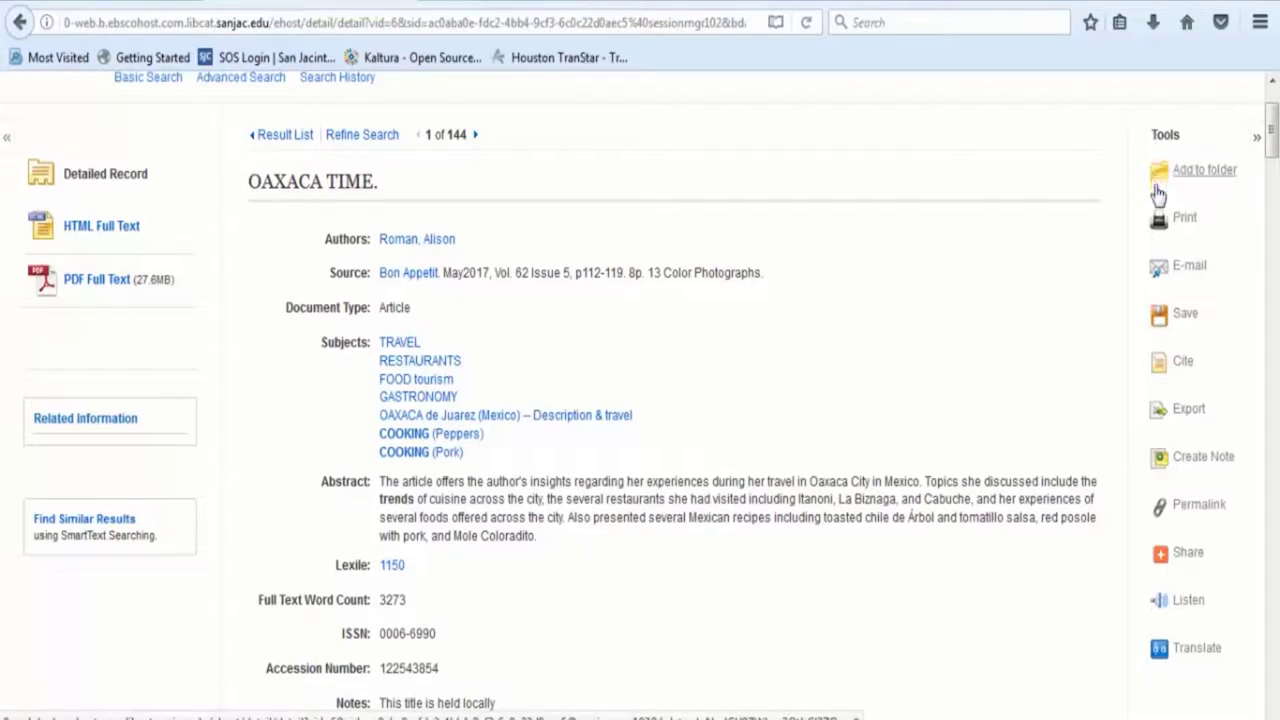
mouse_move(1189, 267)
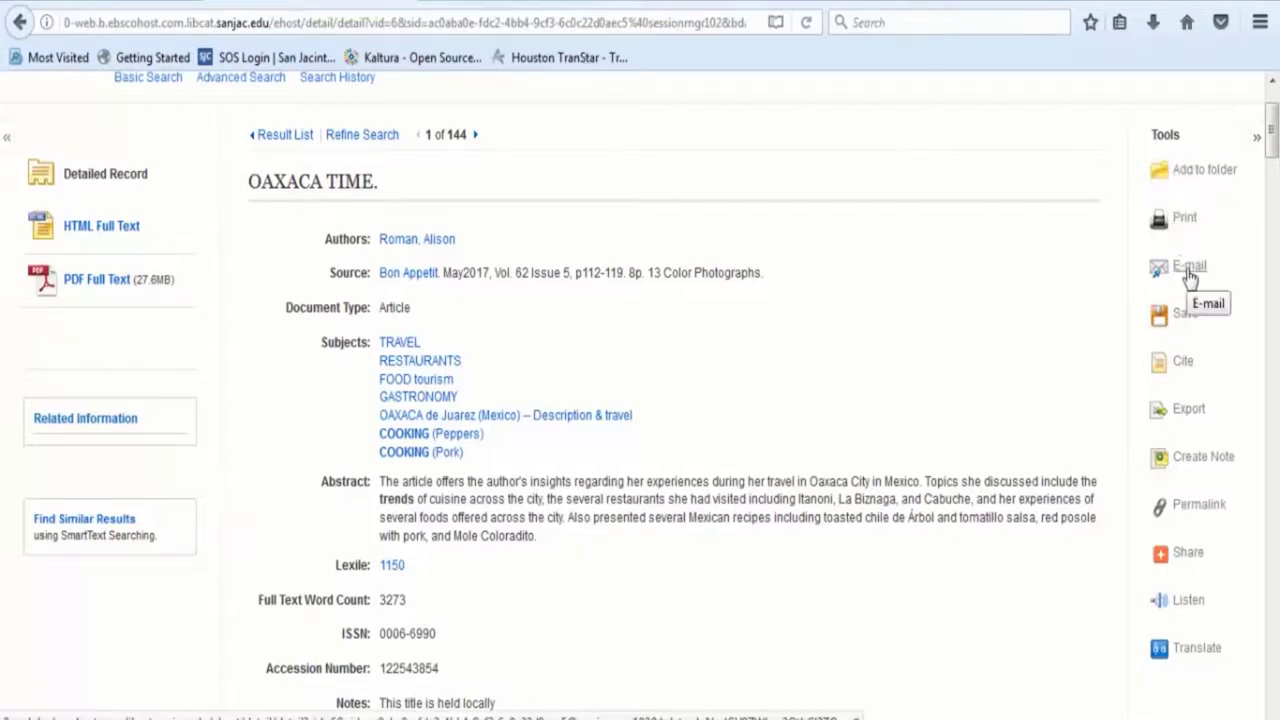
click(1189, 265)
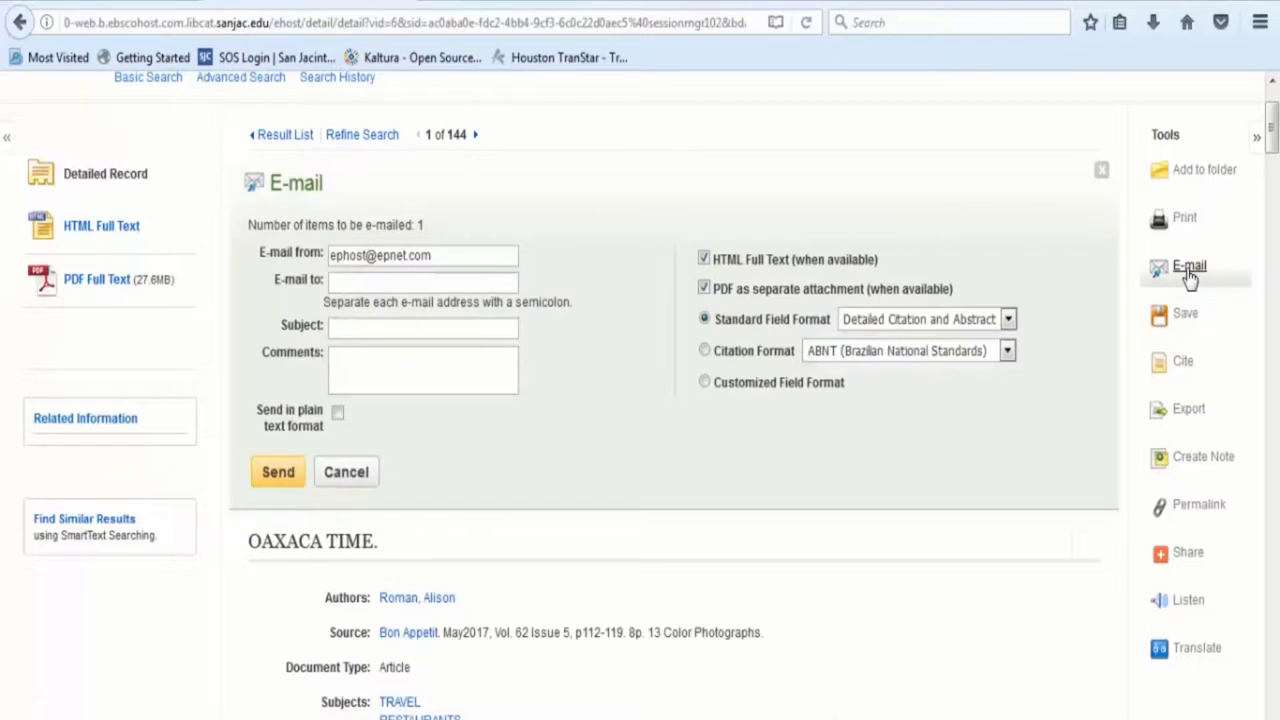
mouse_move(1178, 247)
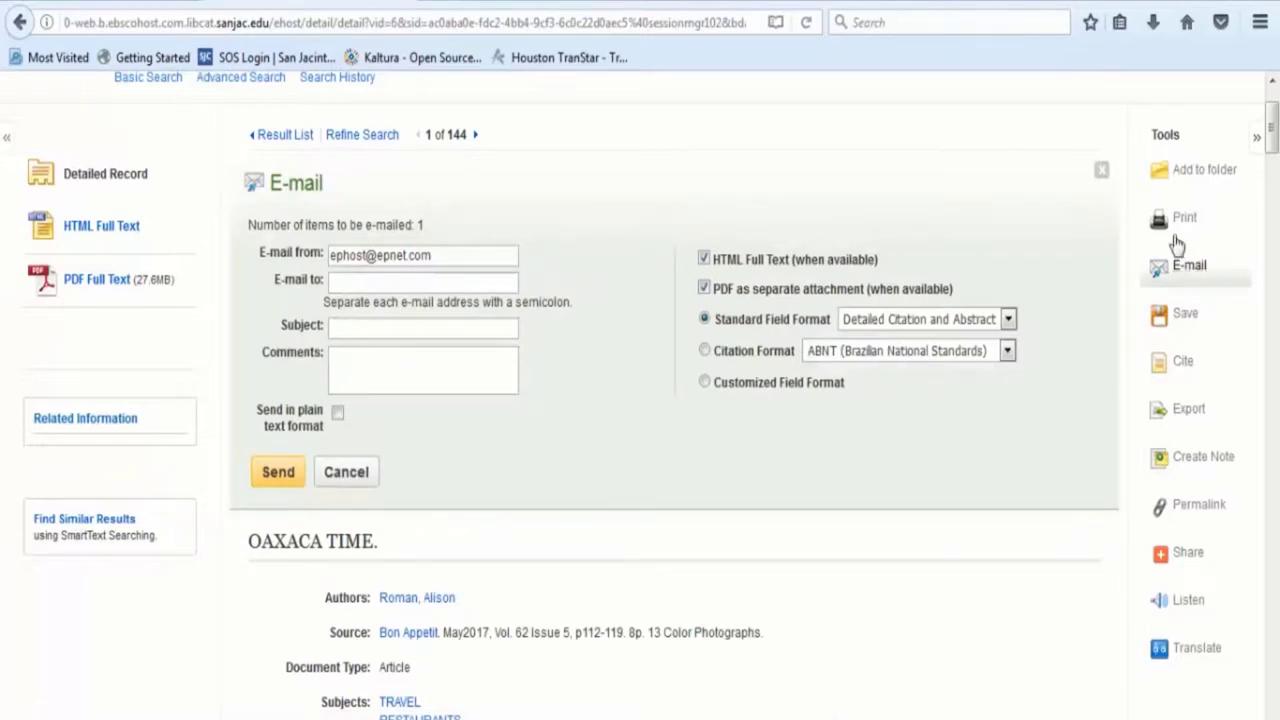
click(1101, 169)
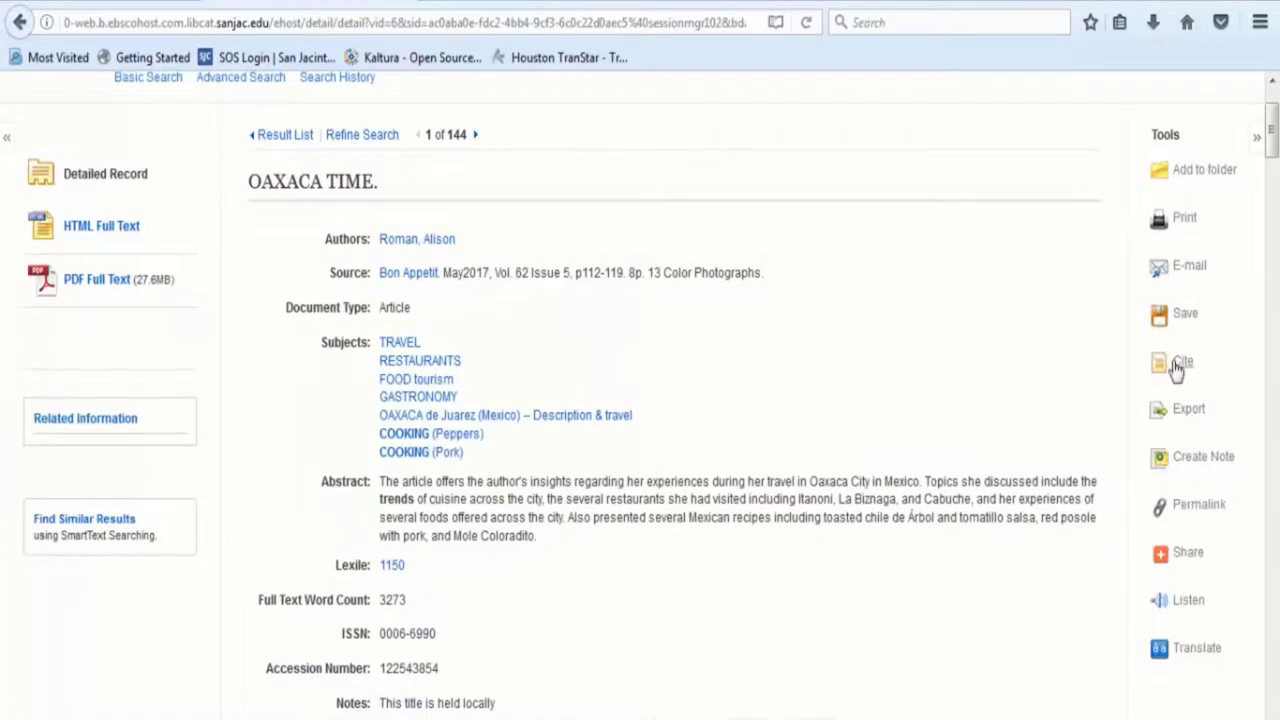
click(1184, 362)
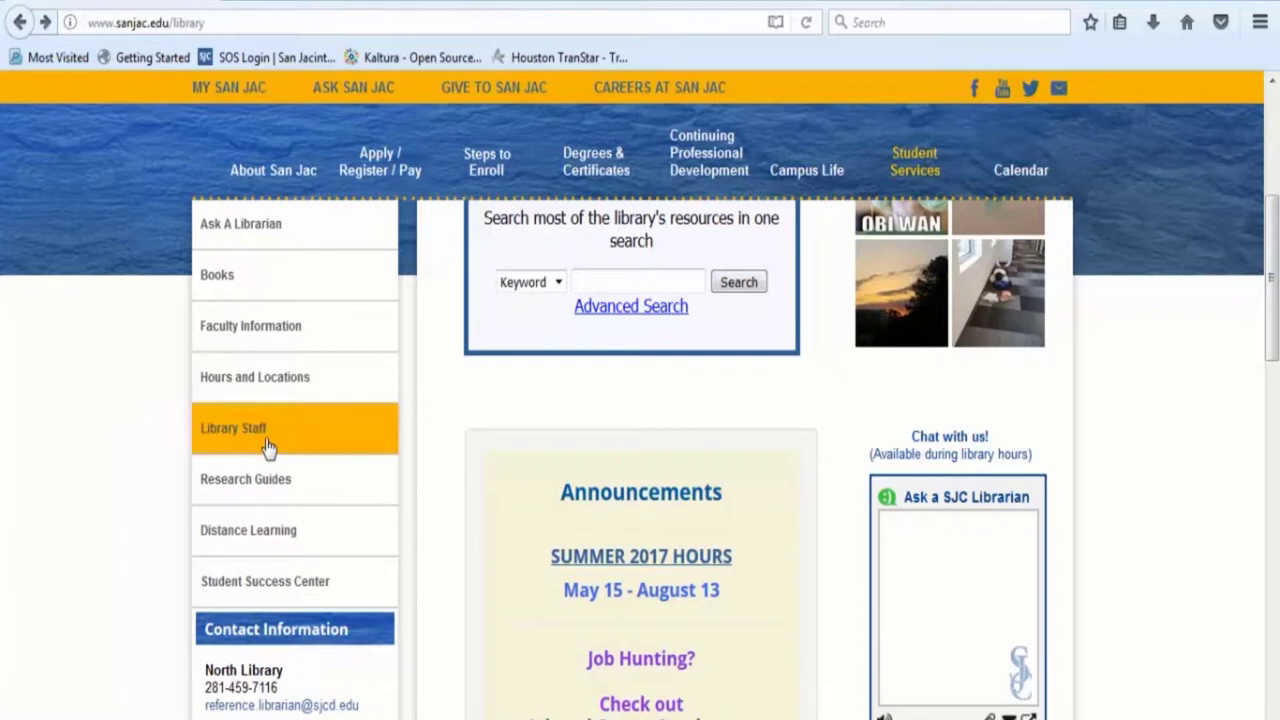
mouse_move(903, 498)
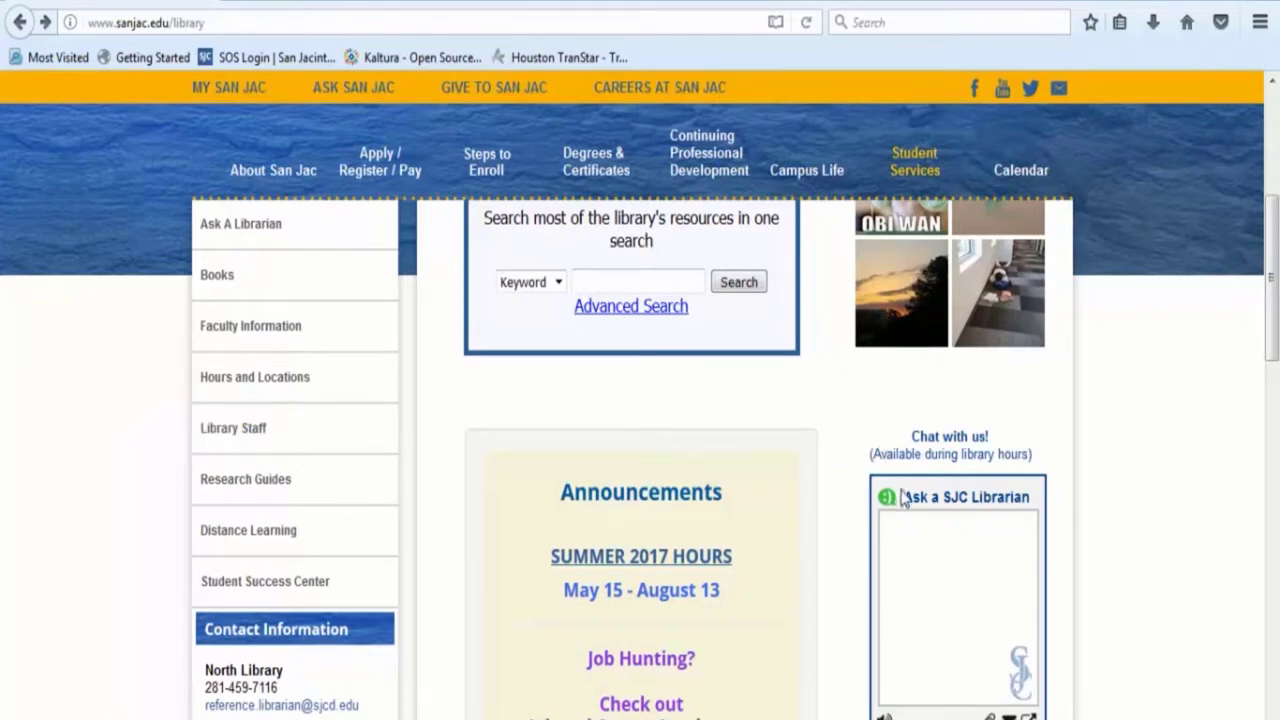
Scroll the library page down to the campus Contact Information box
scroll(down, 3)
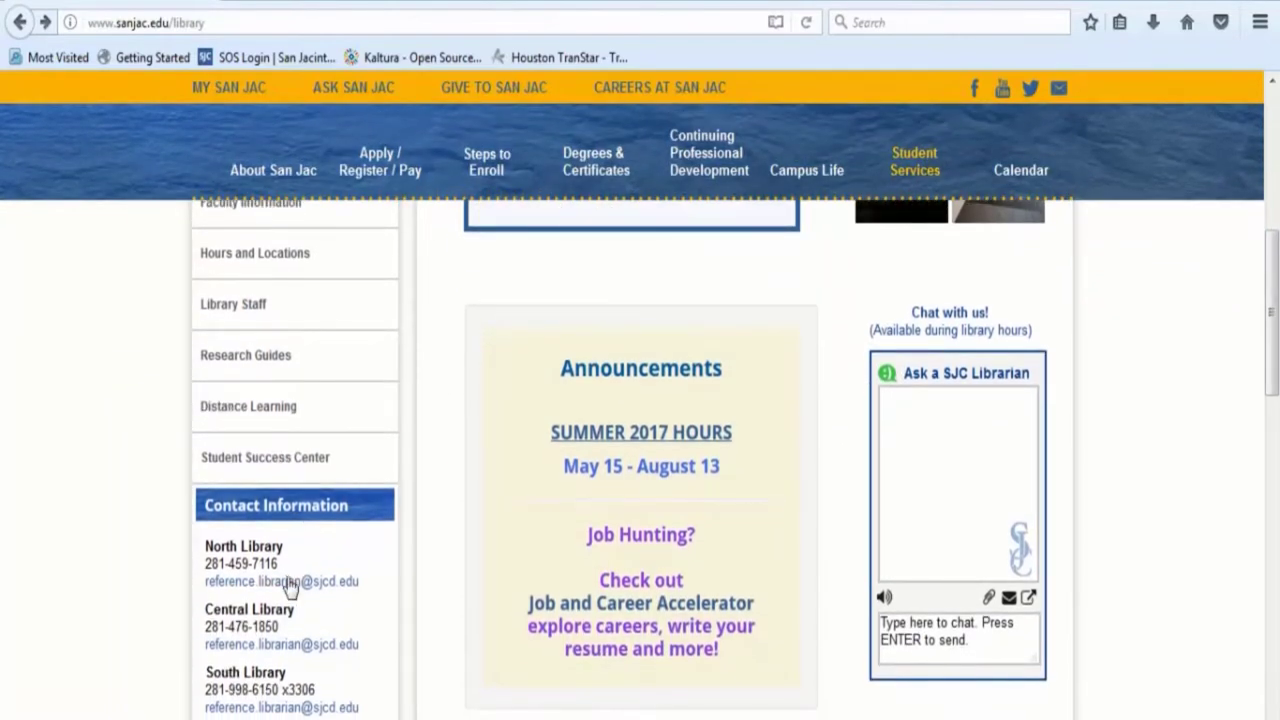